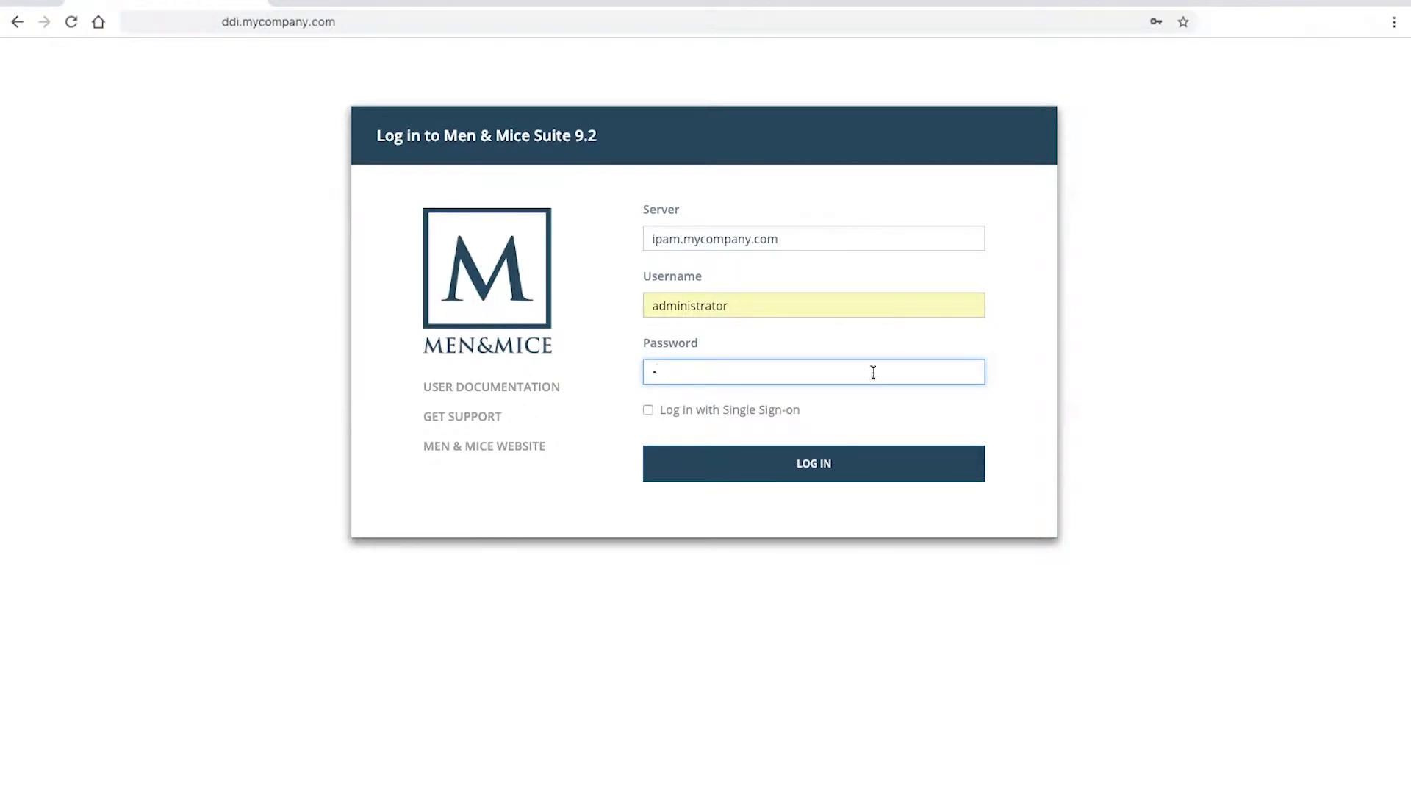
Log in as administrator and land on the suite's welcome page
click(813, 463)
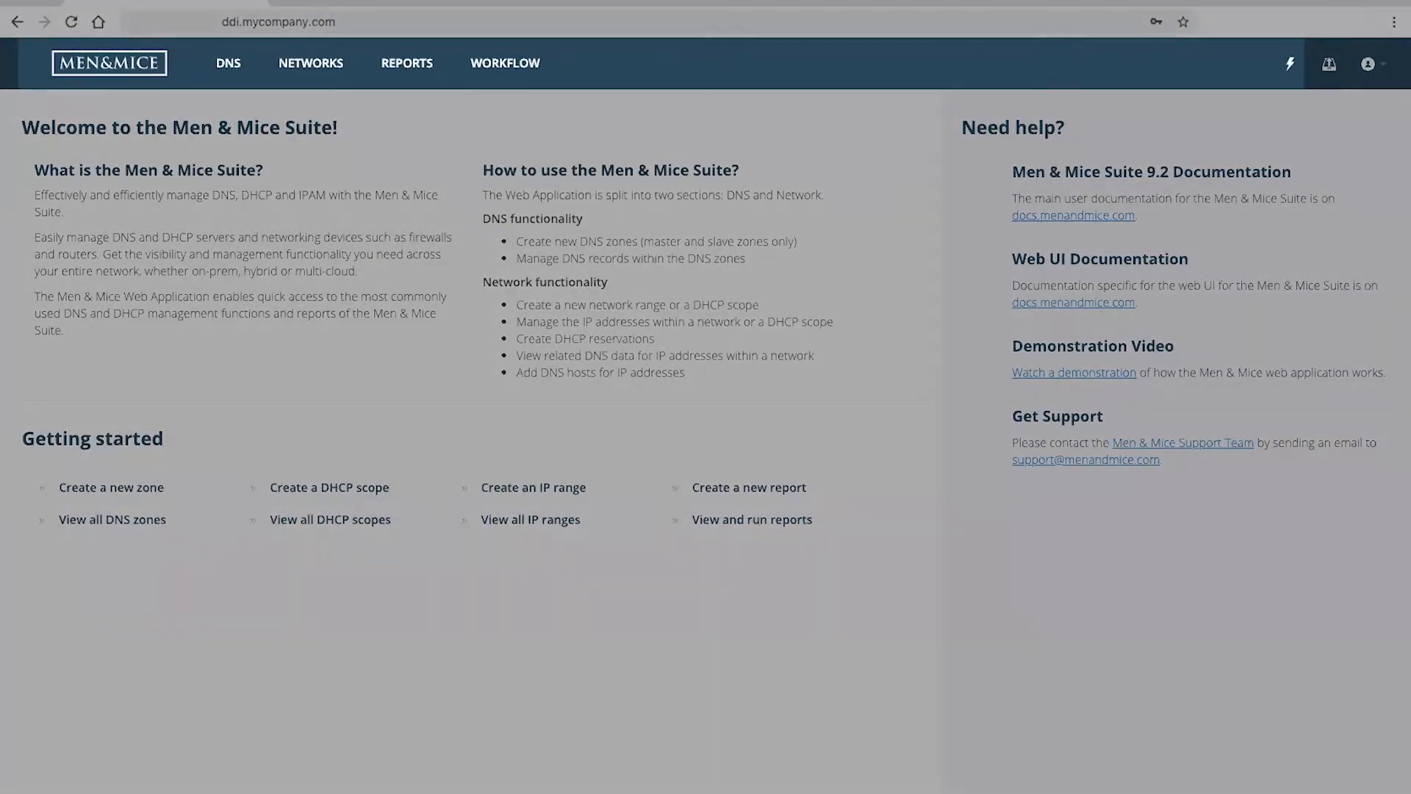
click(226, 63)
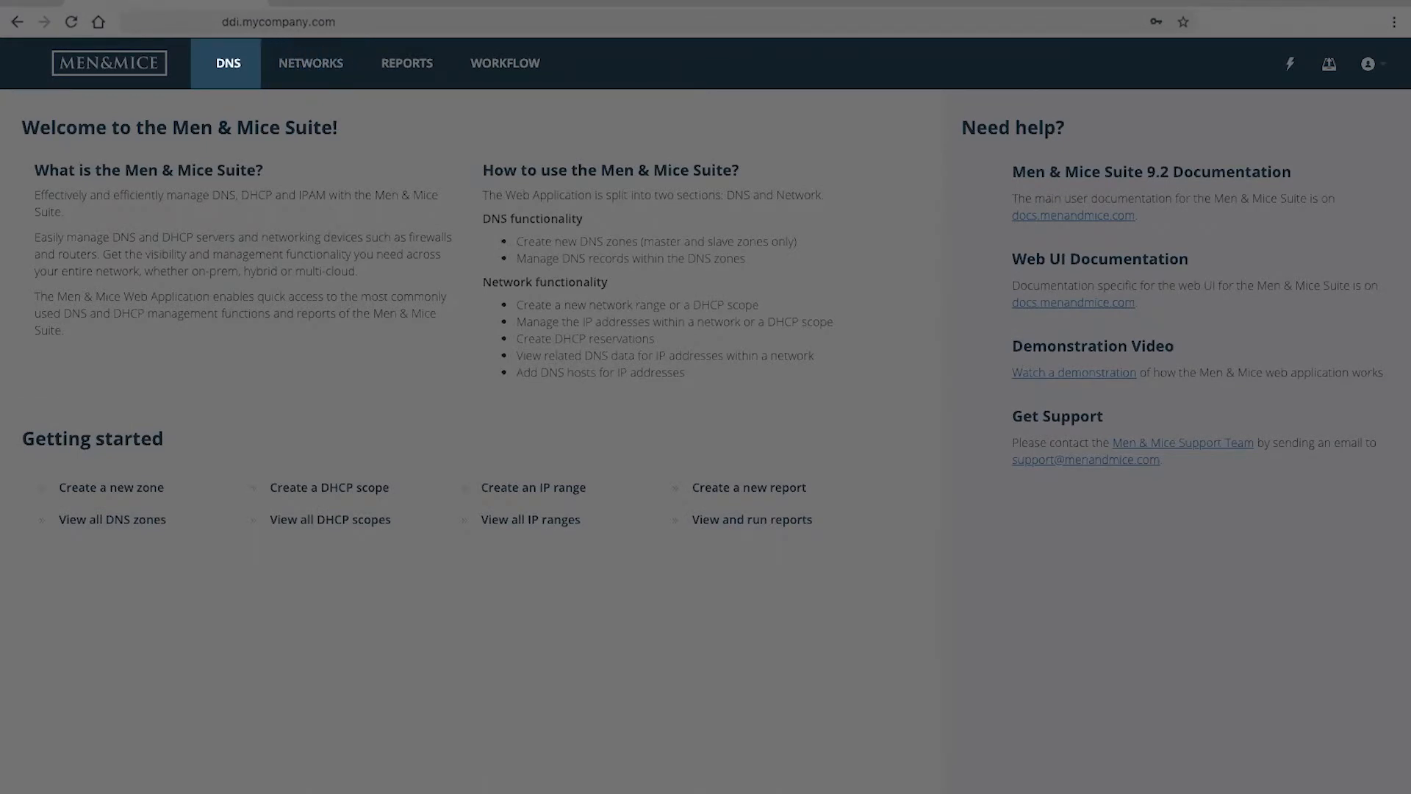
click(310, 63)
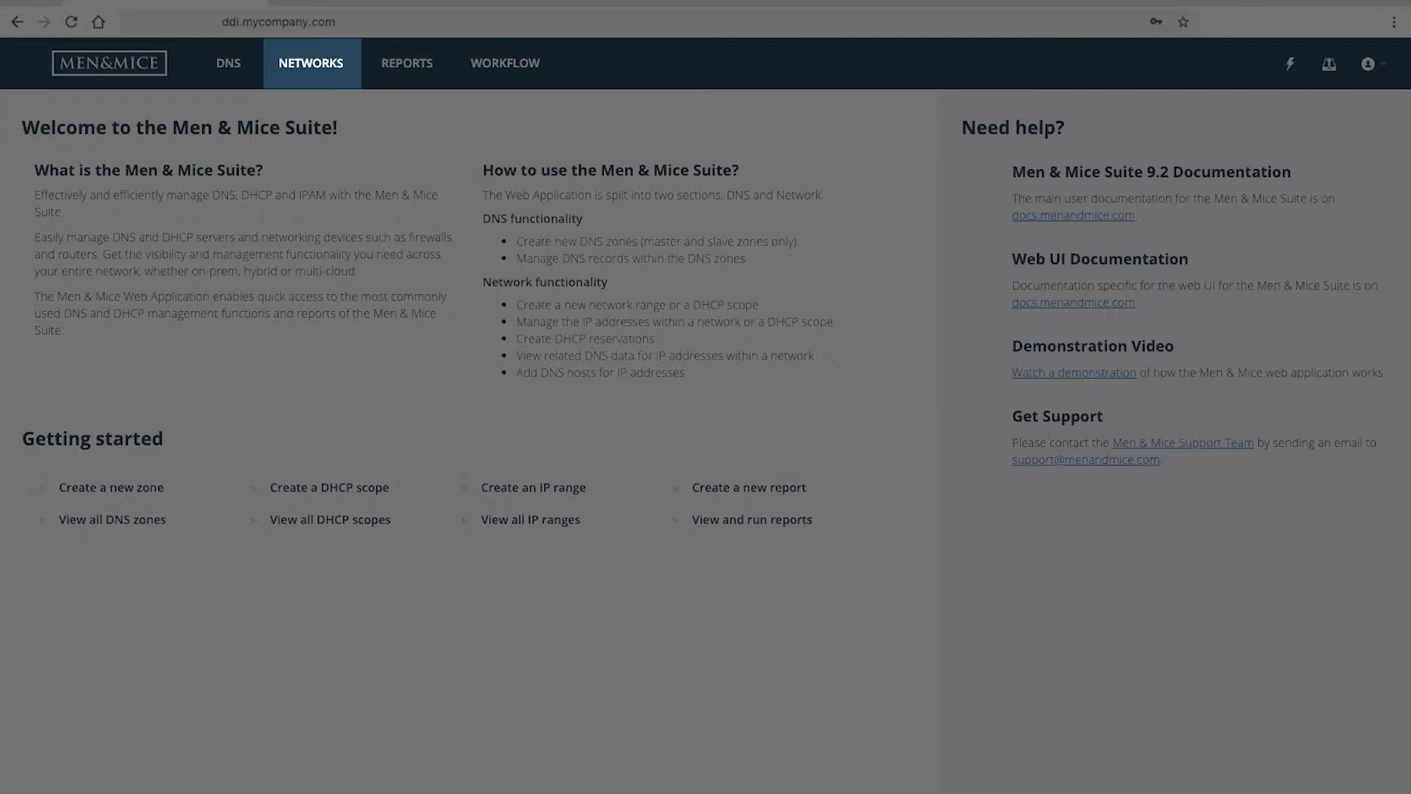
click(405, 63)
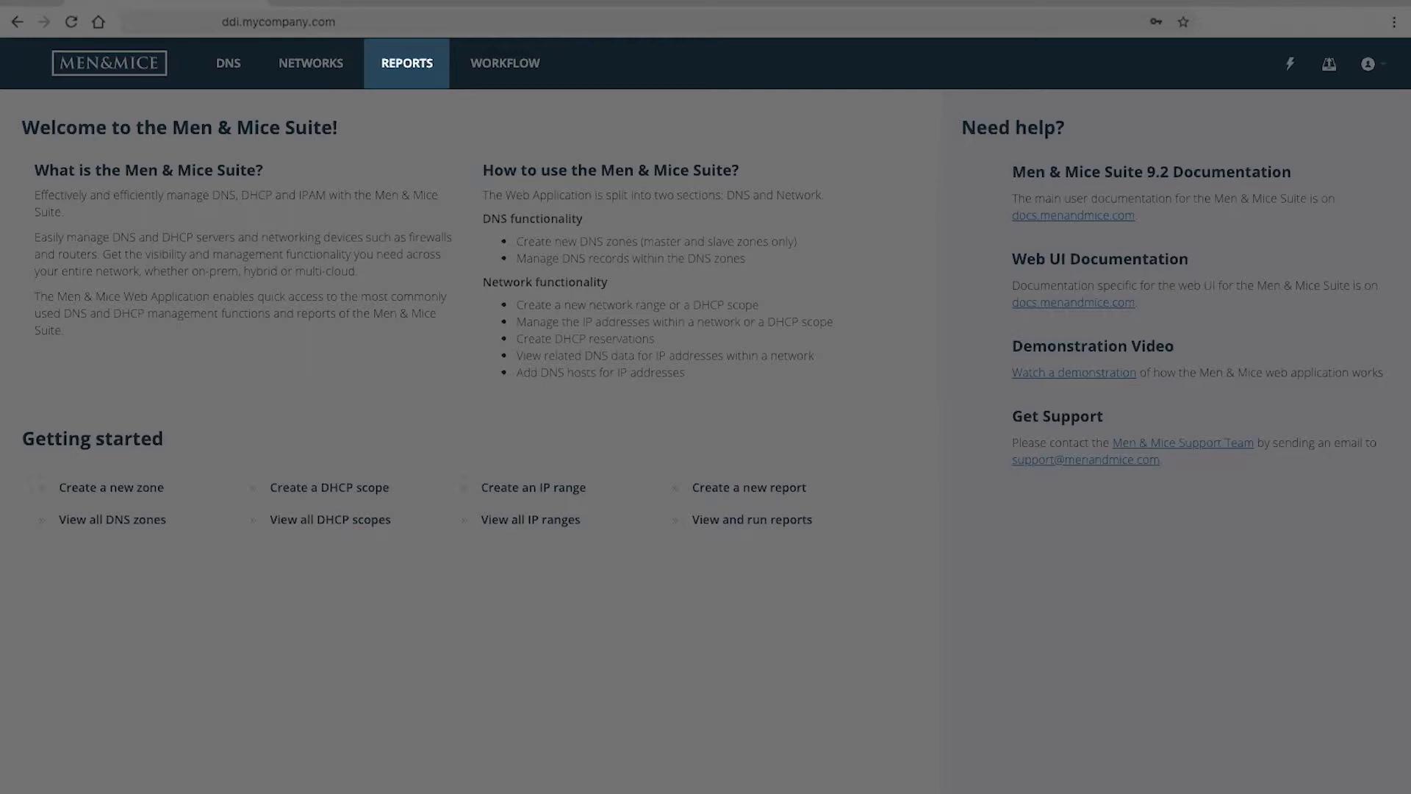
click(504, 64)
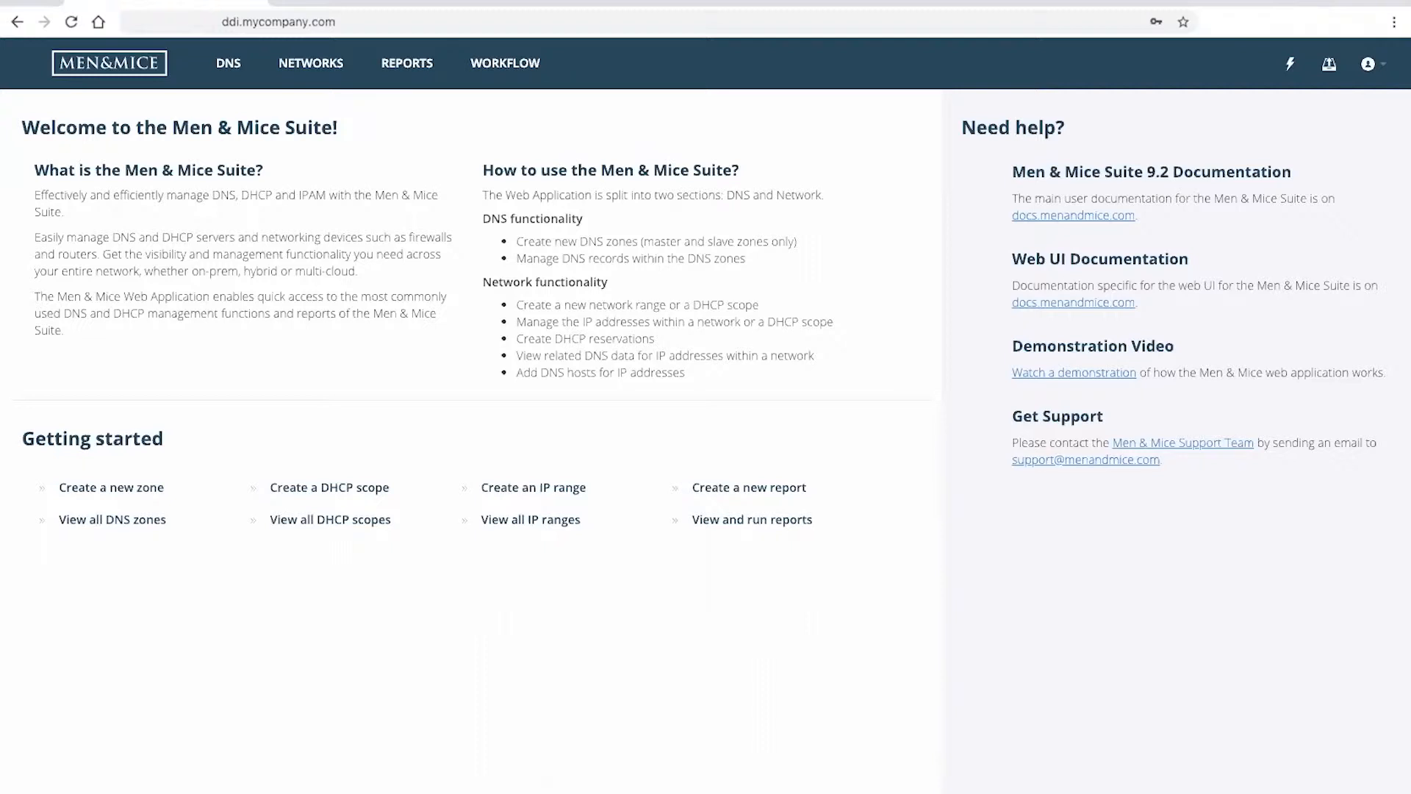
mouse_move(365, 132)
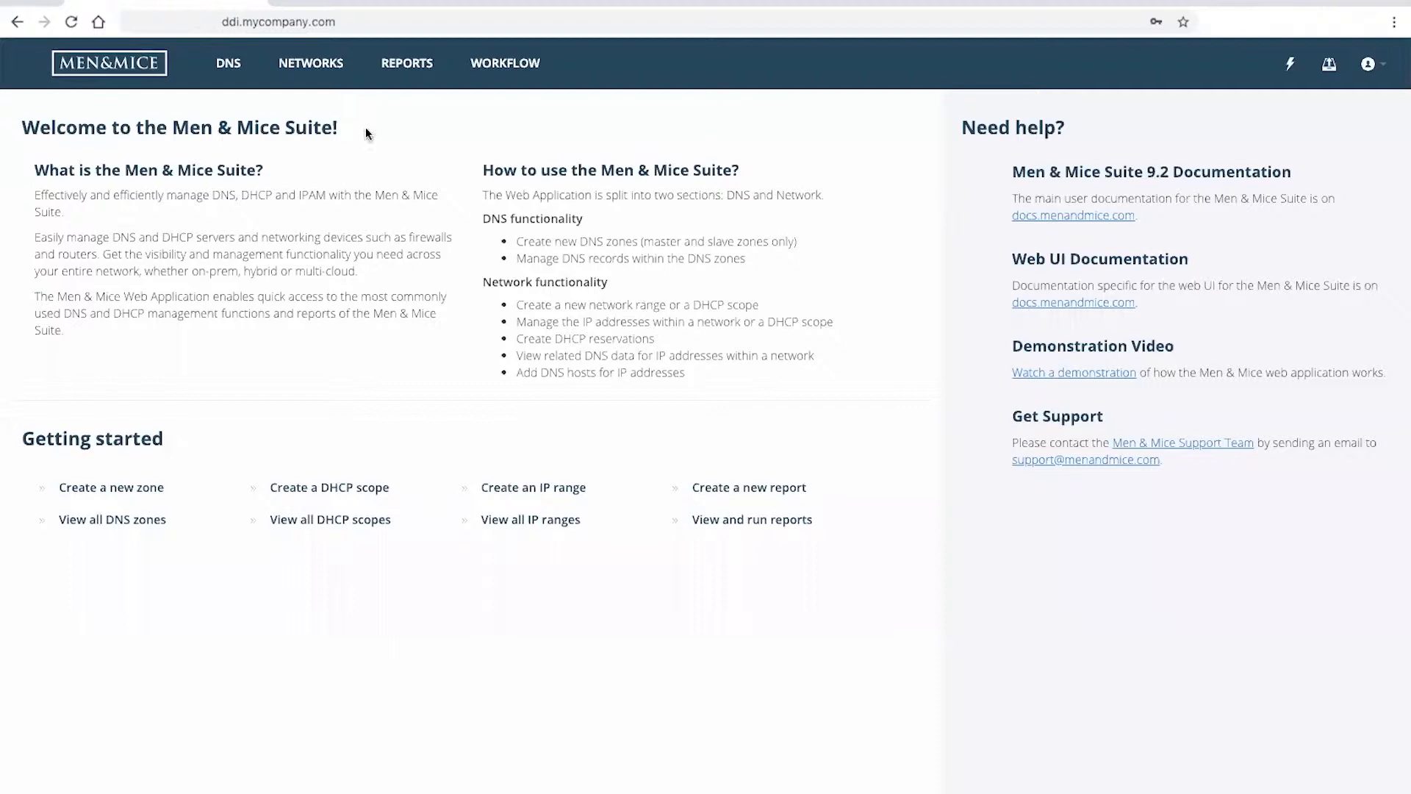
View all DNS zones, then only zones on mmappliance.mmtest.net, then the favorite zones
click(228, 63)
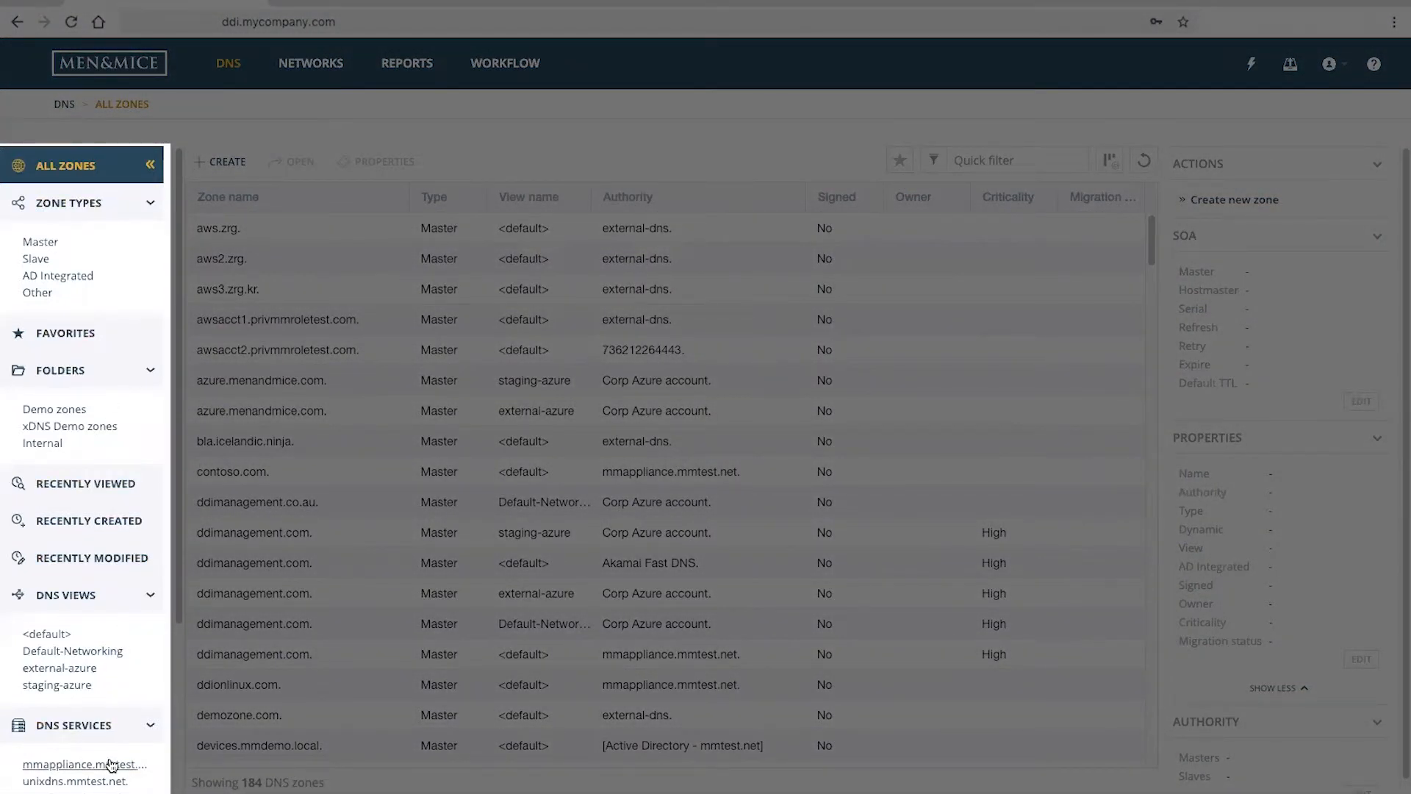
click(83, 764)
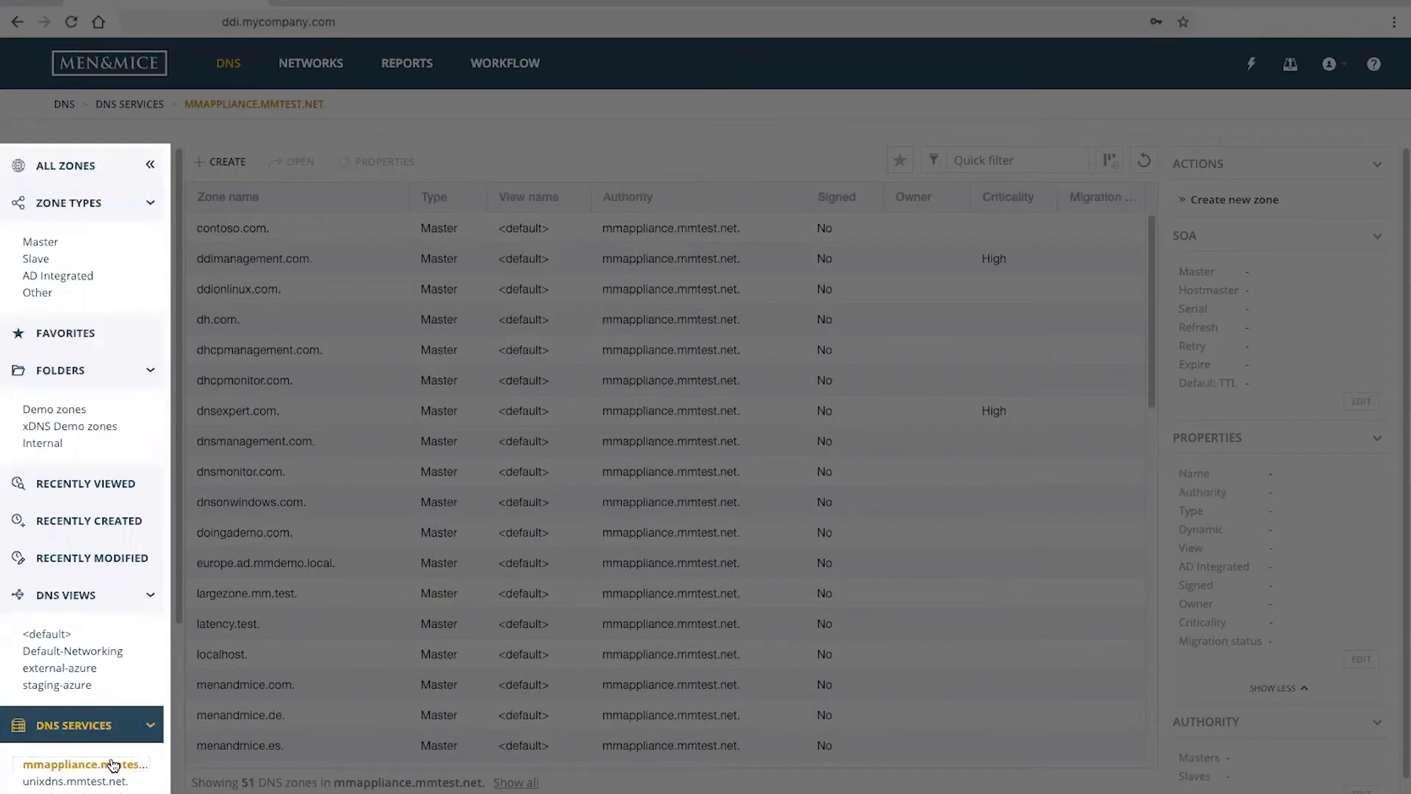
mouse_move(85, 764)
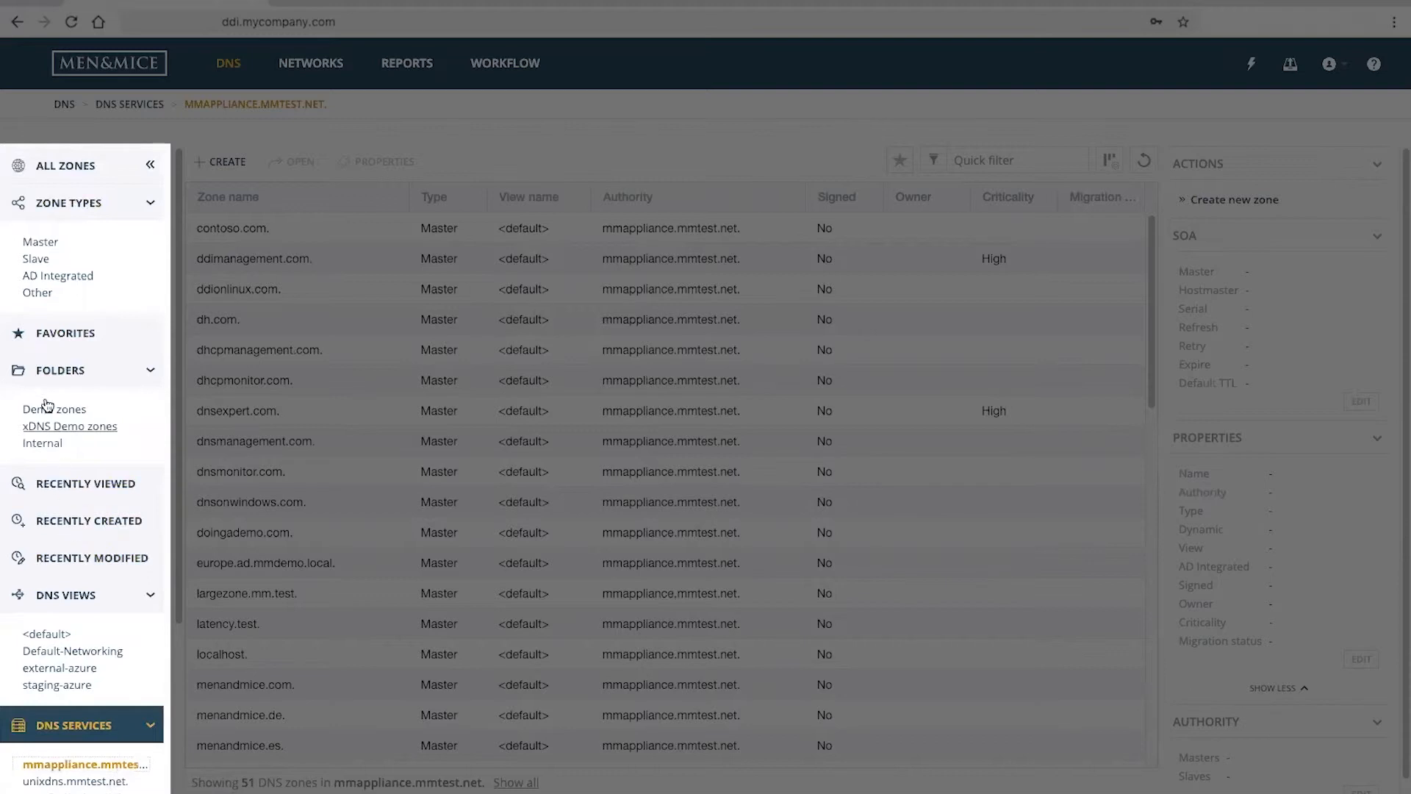
click(63, 332)
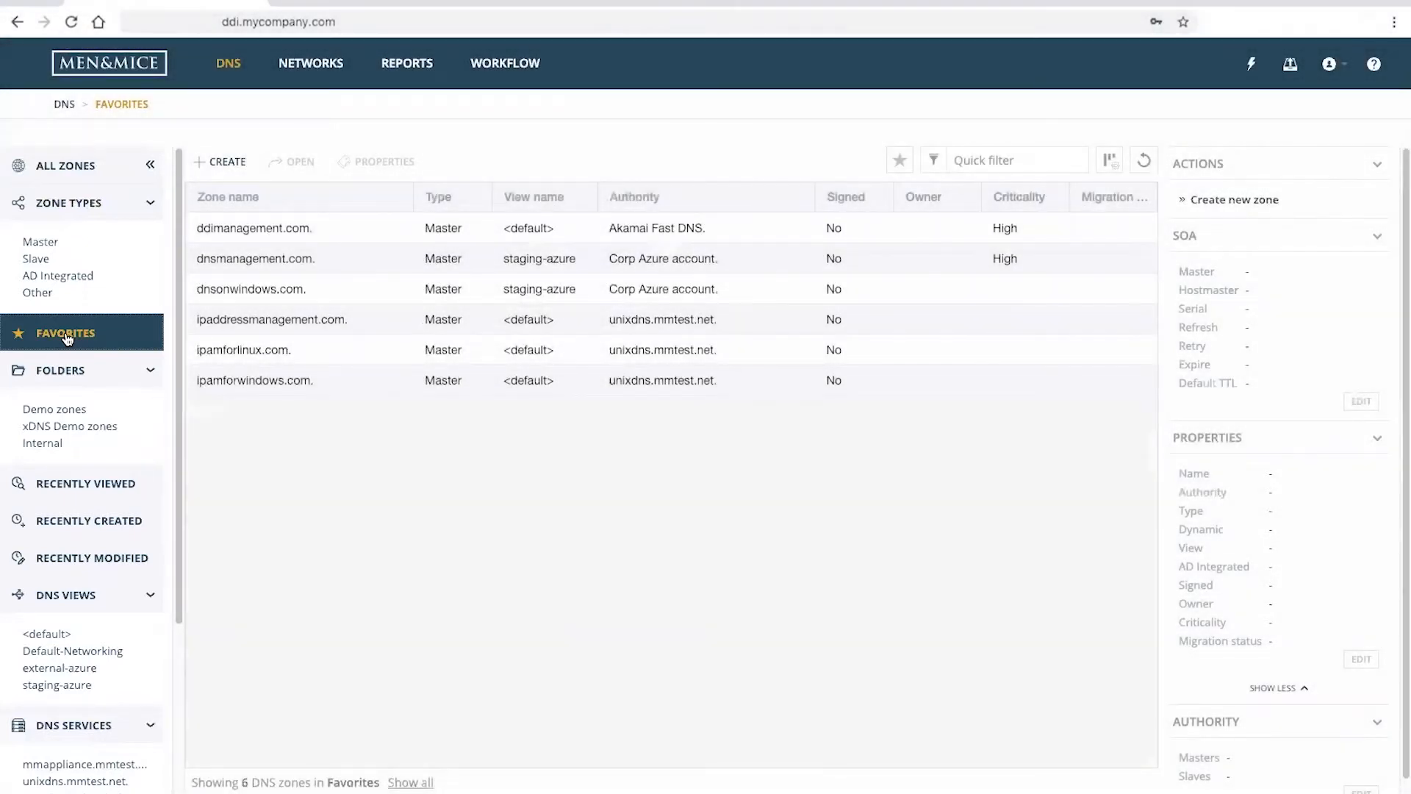
Show the Demo ranges folder under NETWORKS > Folders
click(310, 64)
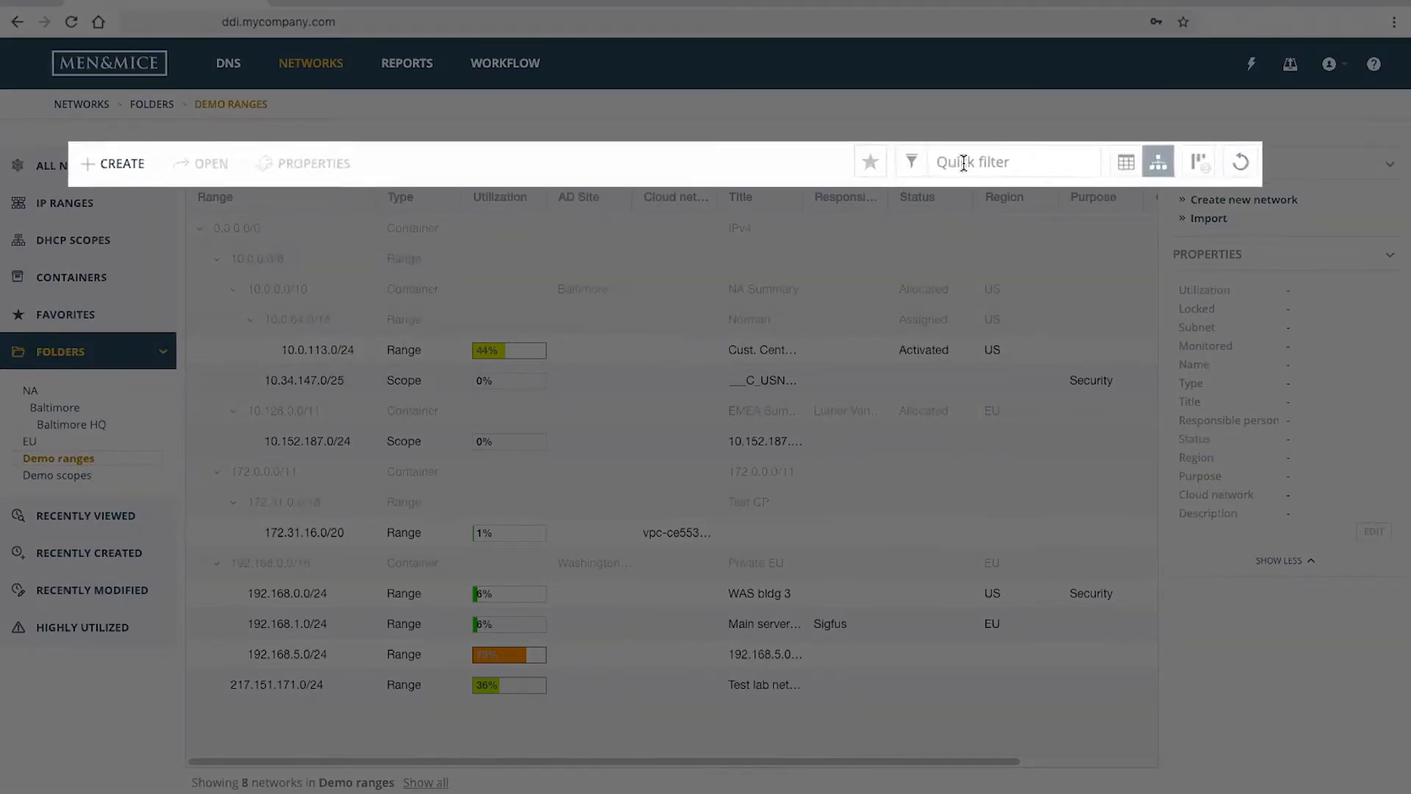
Quick-filter Demo ranges for 'activ', clear it, then view network 192.168.1.0/24's properties
text(activ)
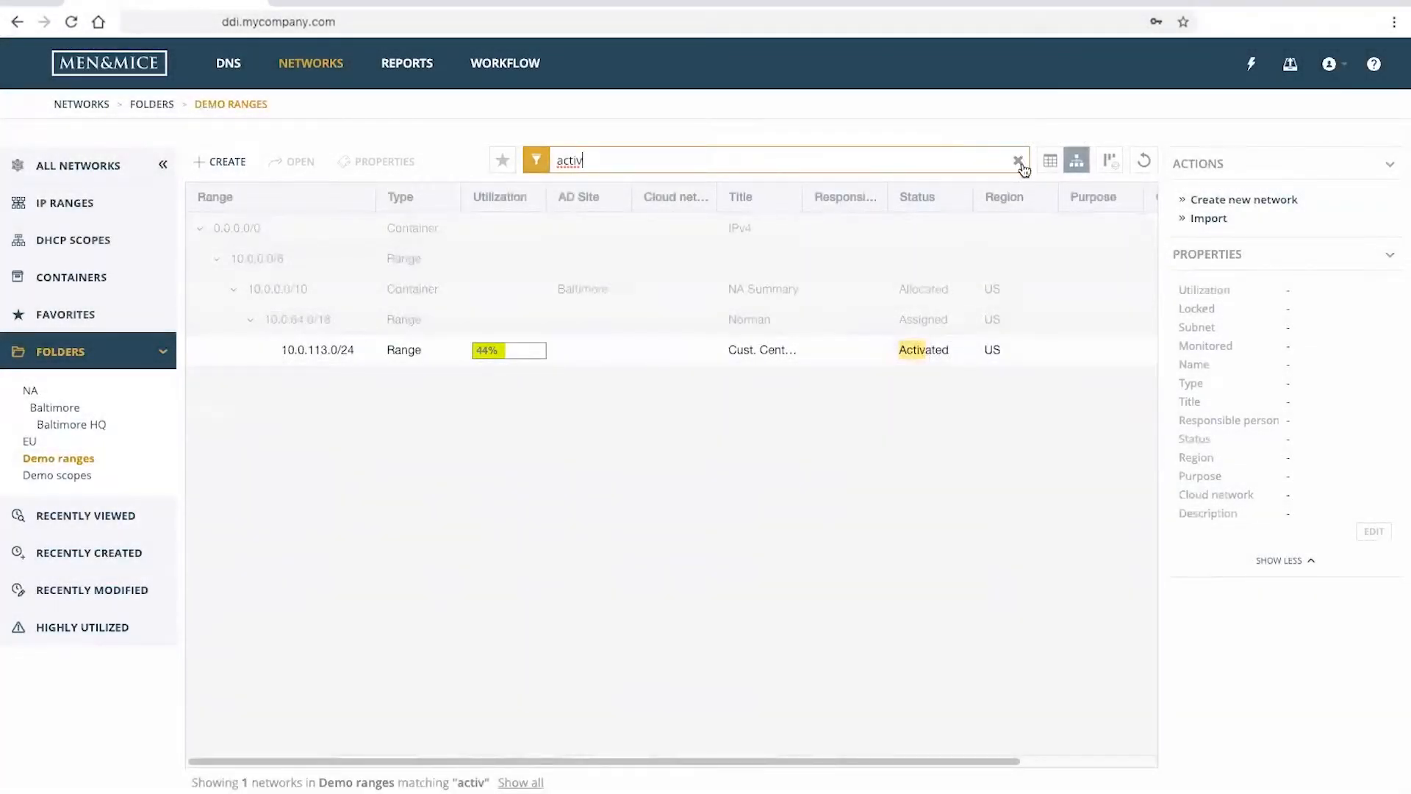
click(1017, 158)
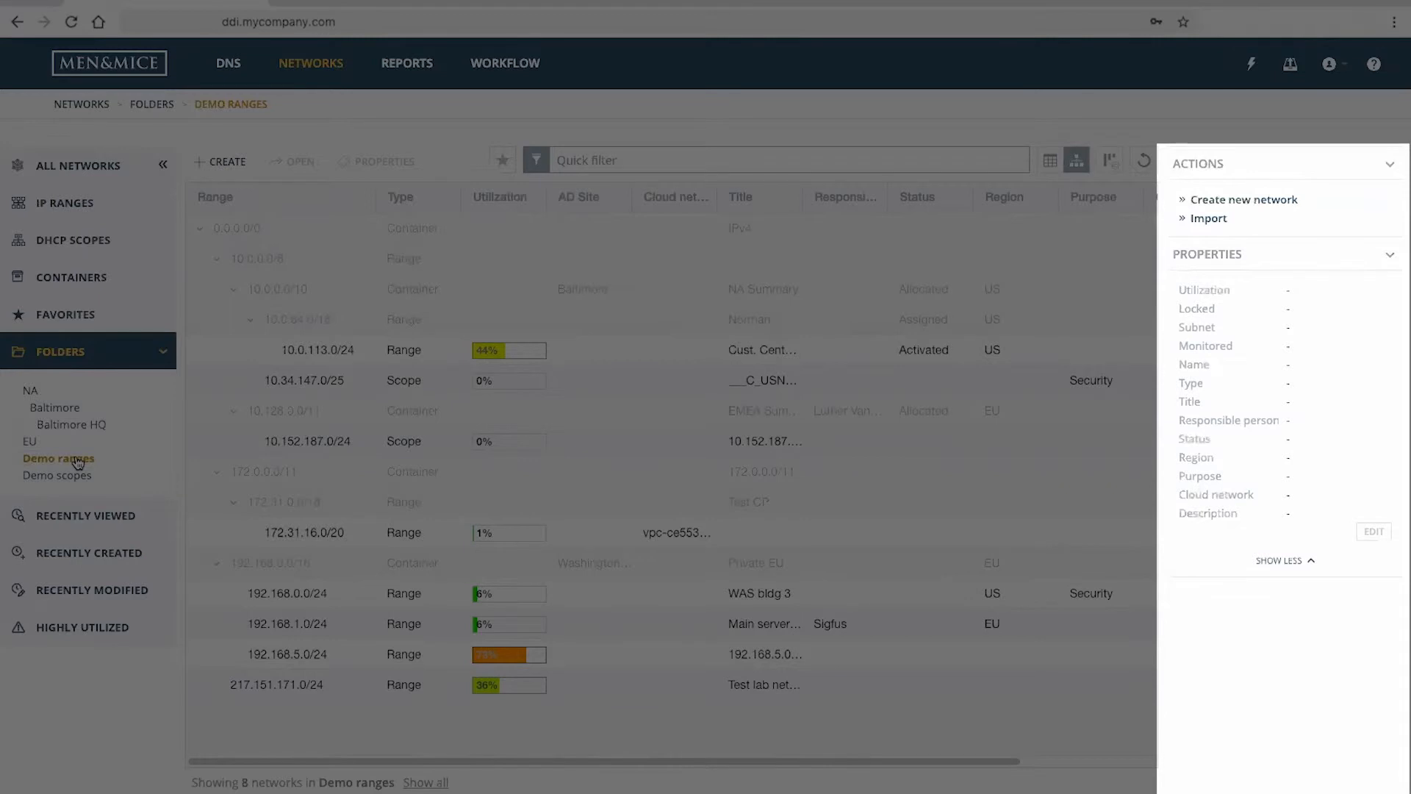
mouse_move(59, 459)
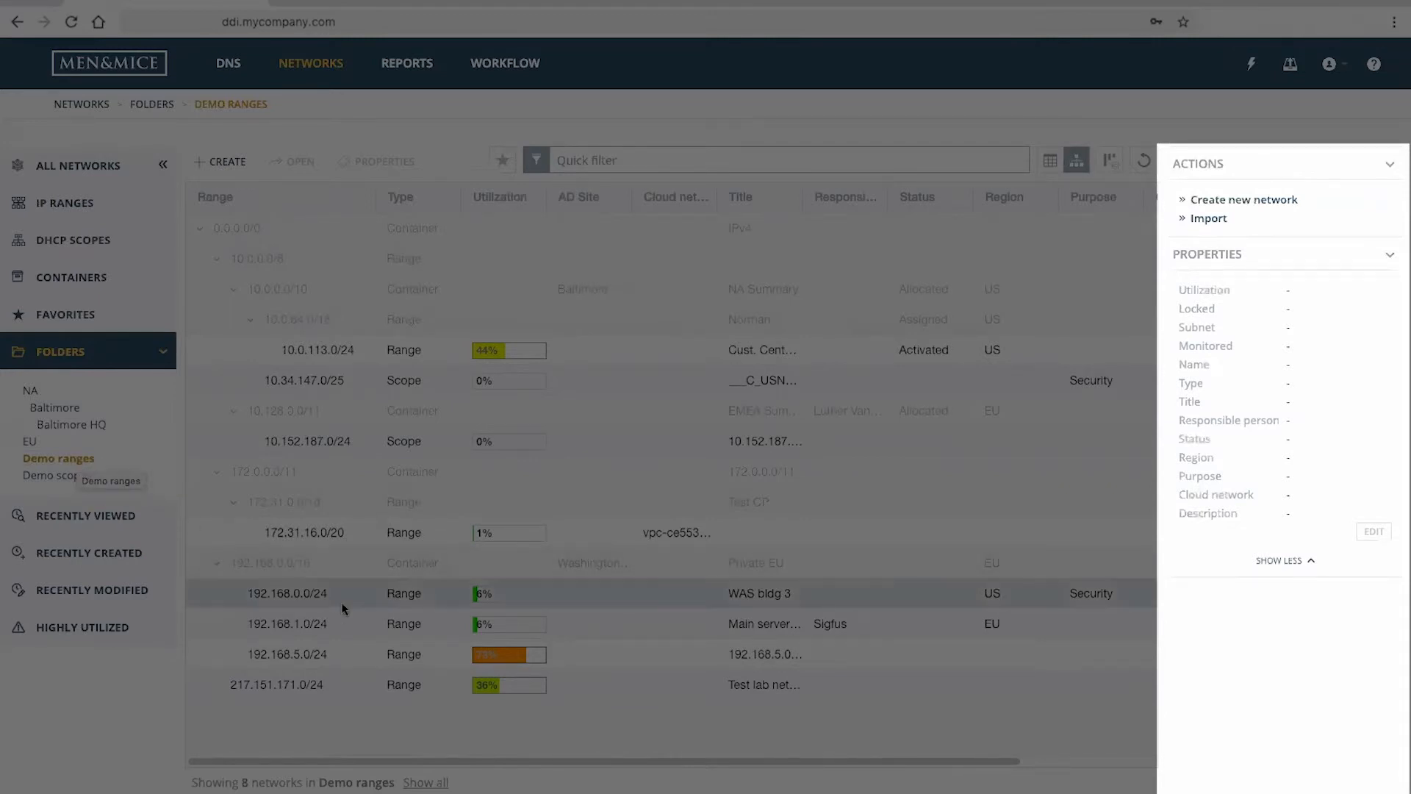
click(304, 624)
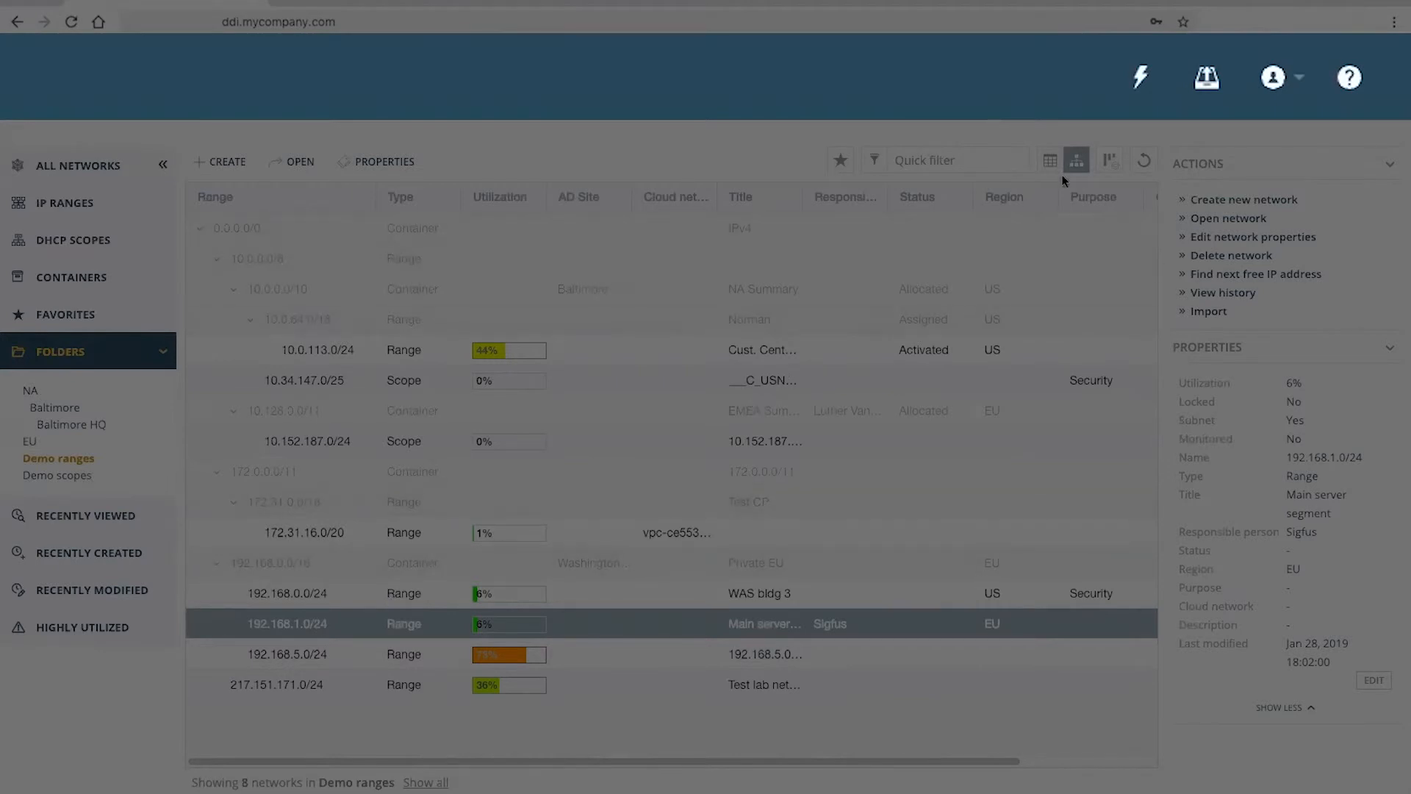
mouse_move(1139, 78)
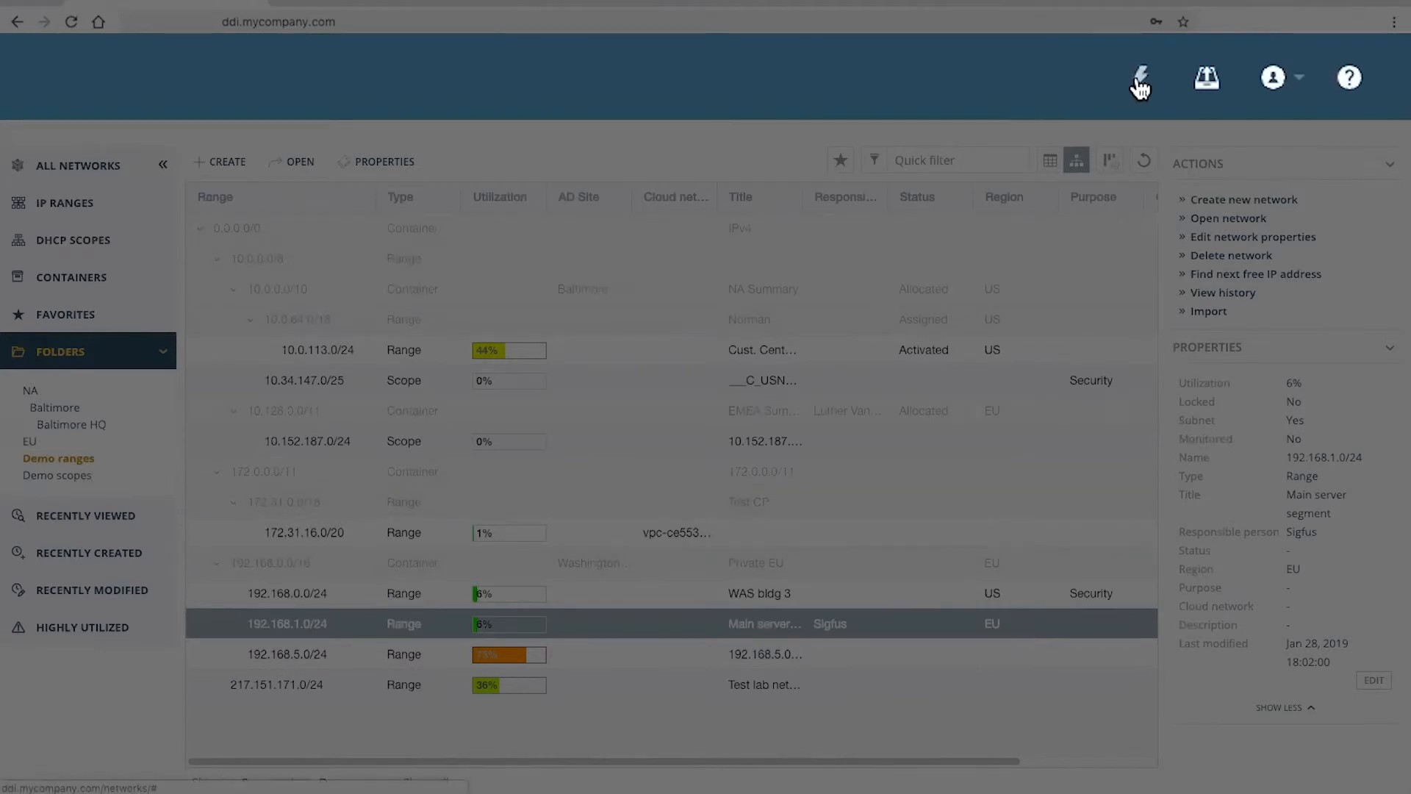
click(1140, 77)
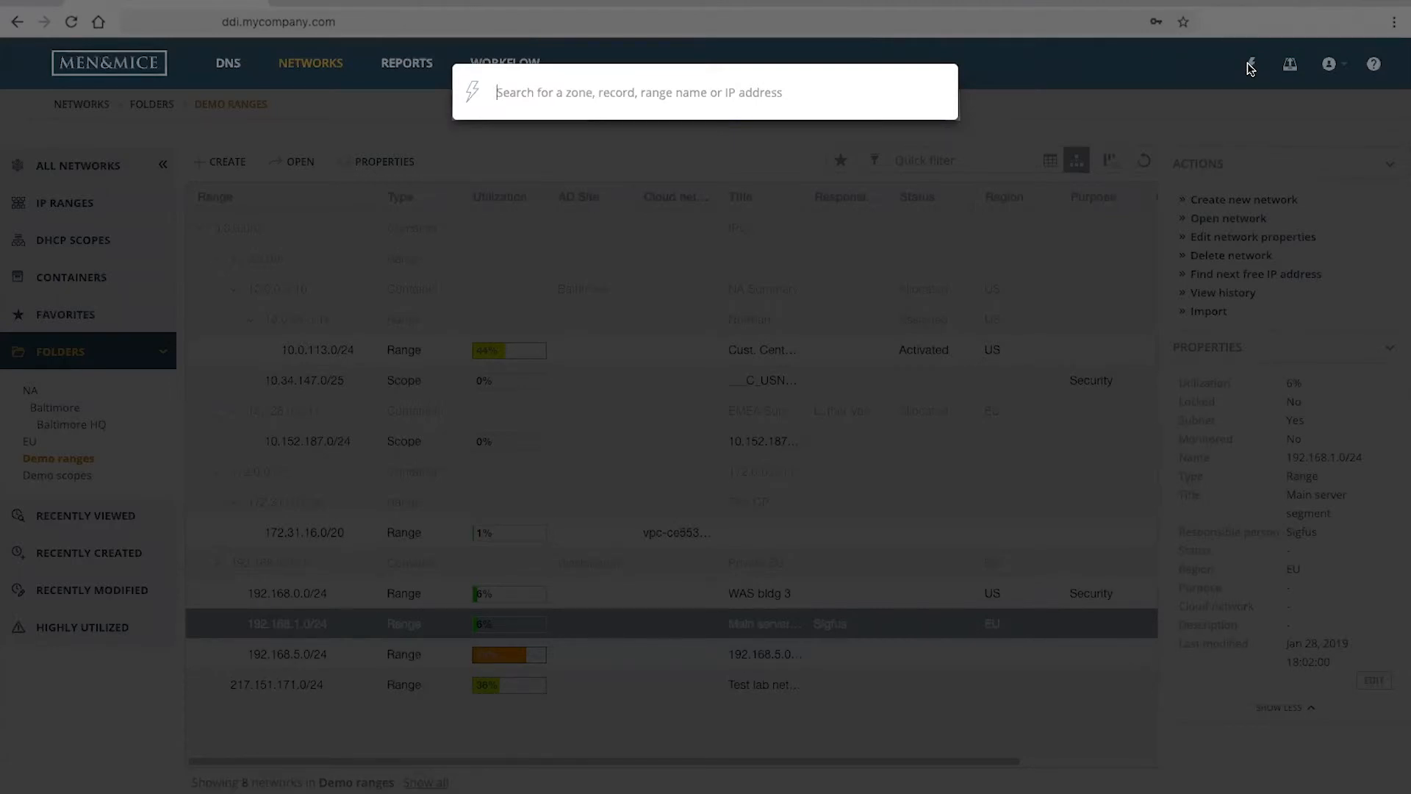
text(d)
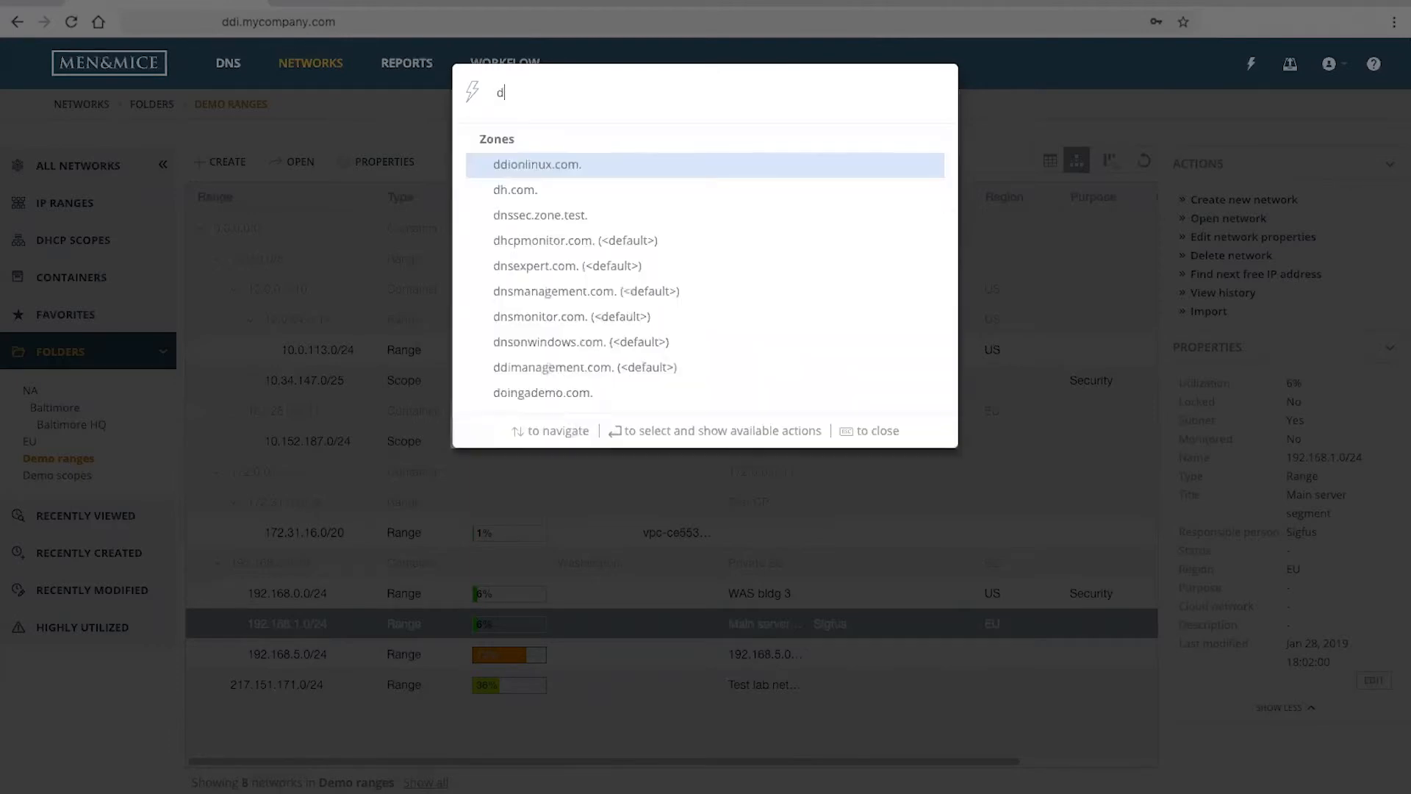
text(ev.dh)
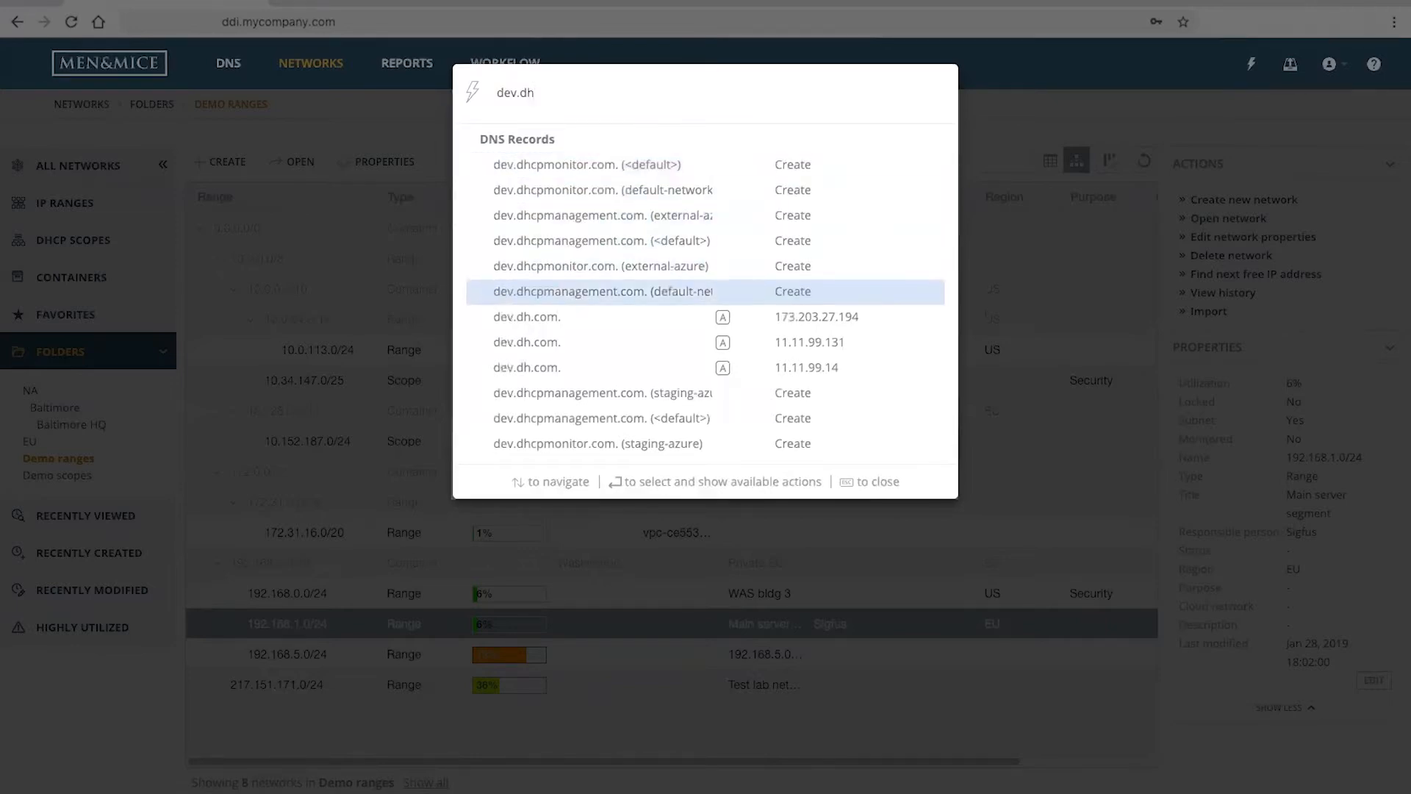
key(Down)
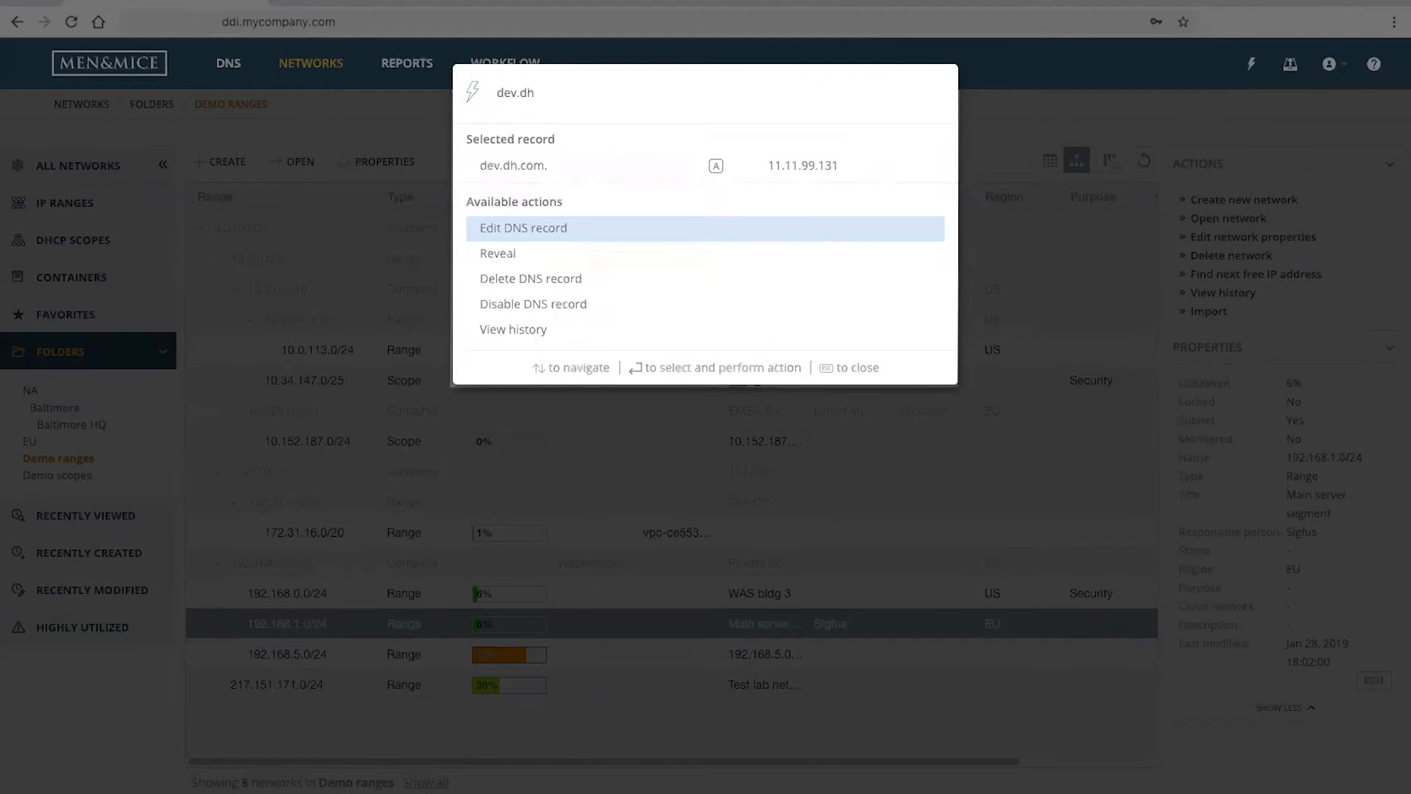
click(525, 228)
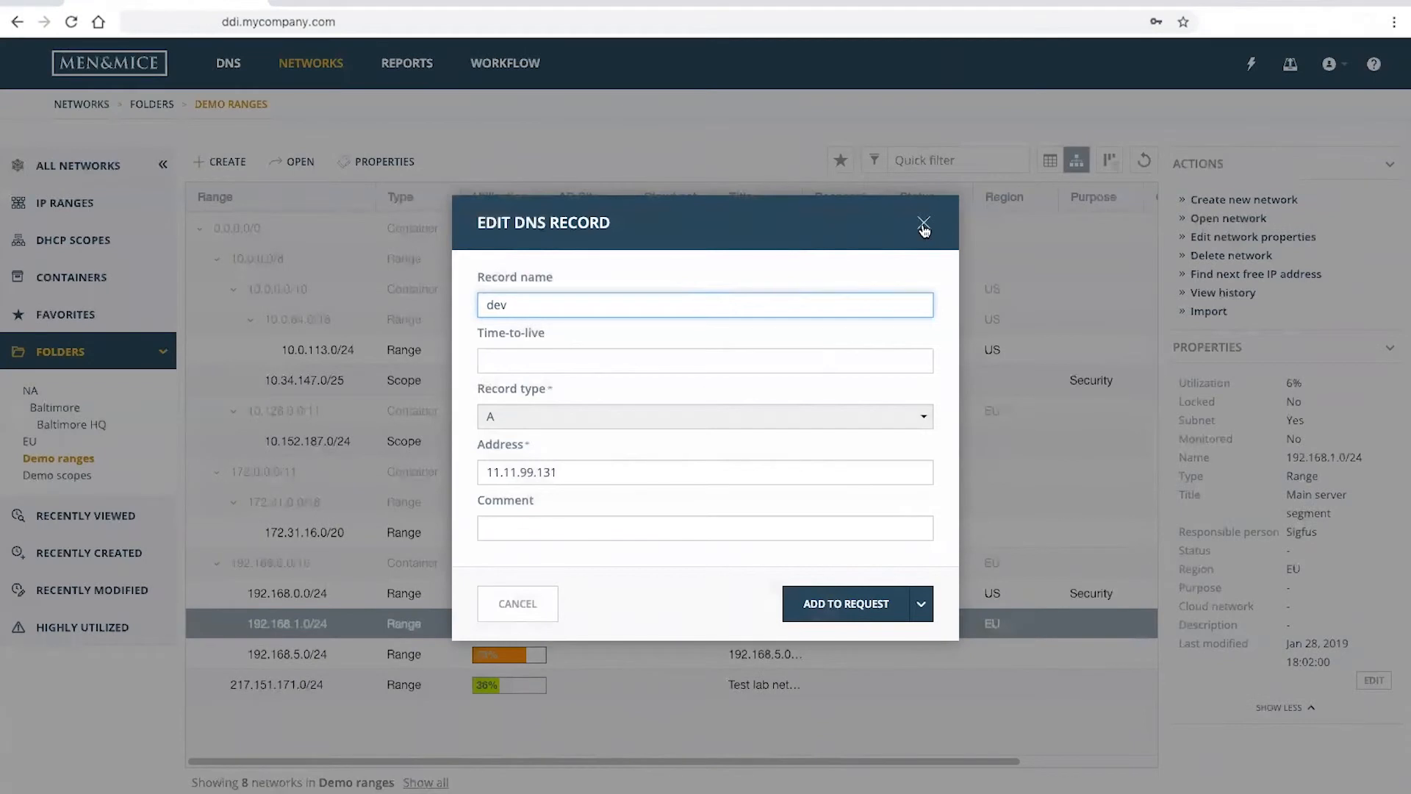
click(923, 224)
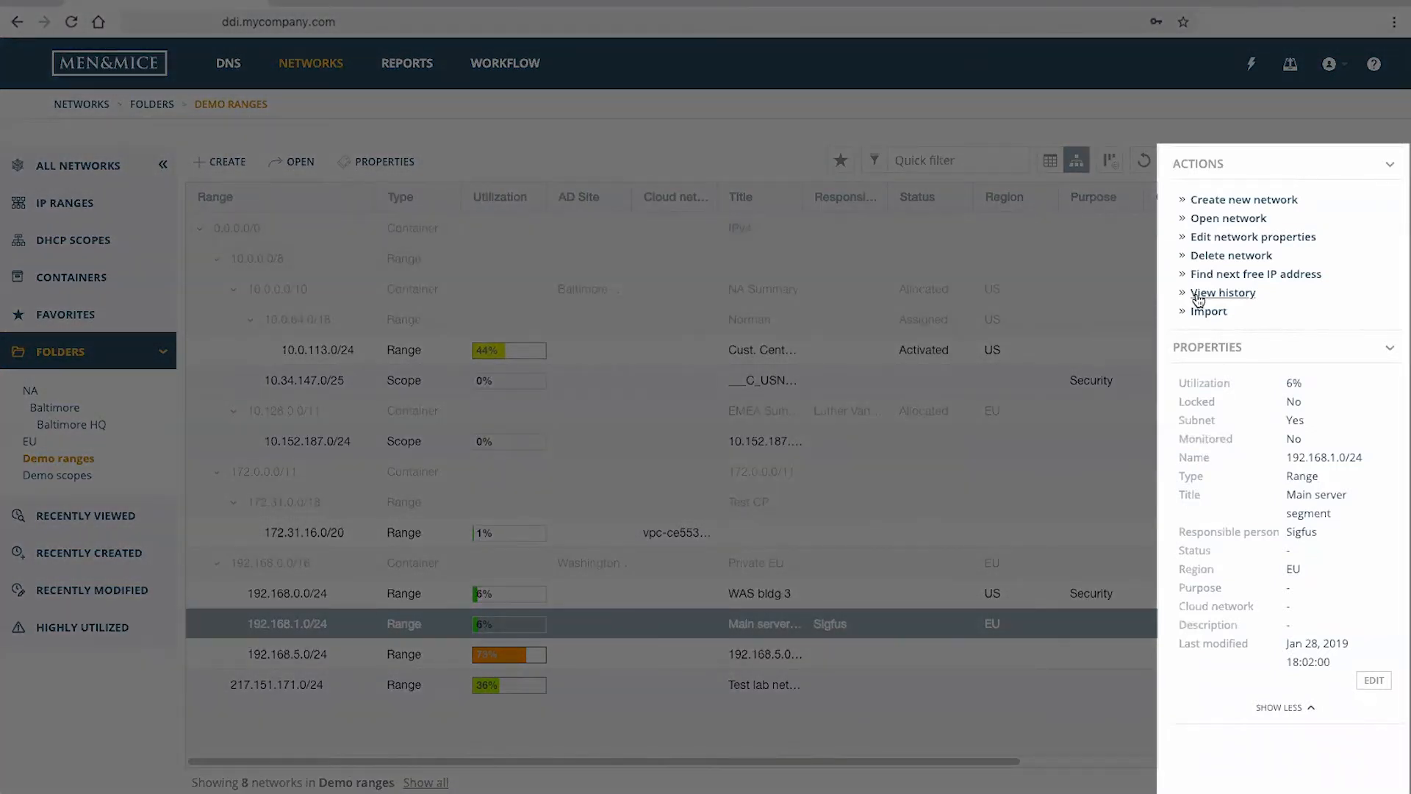
Import the CSV file of three IP address owners and close the finished import
click(1209, 311)
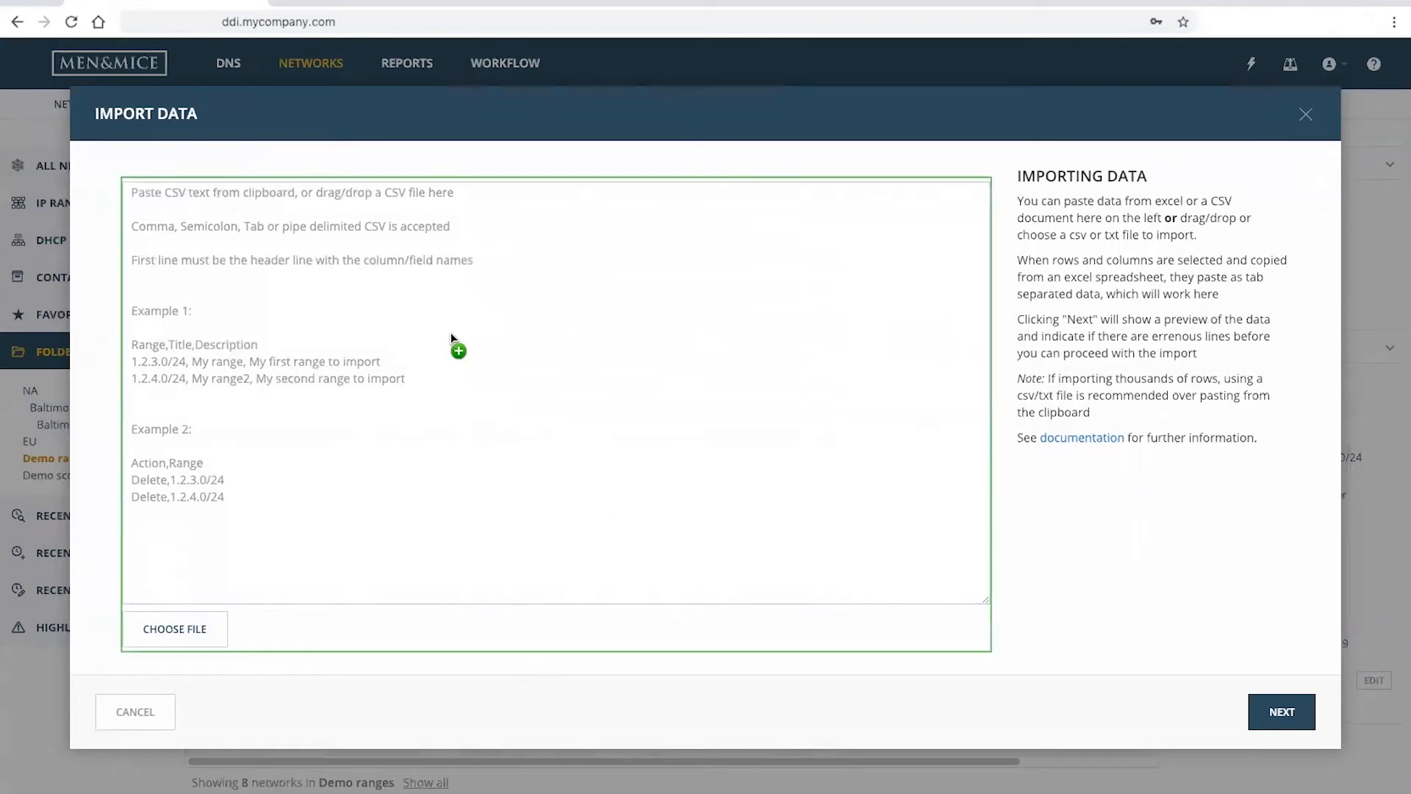
click(1280, 712)
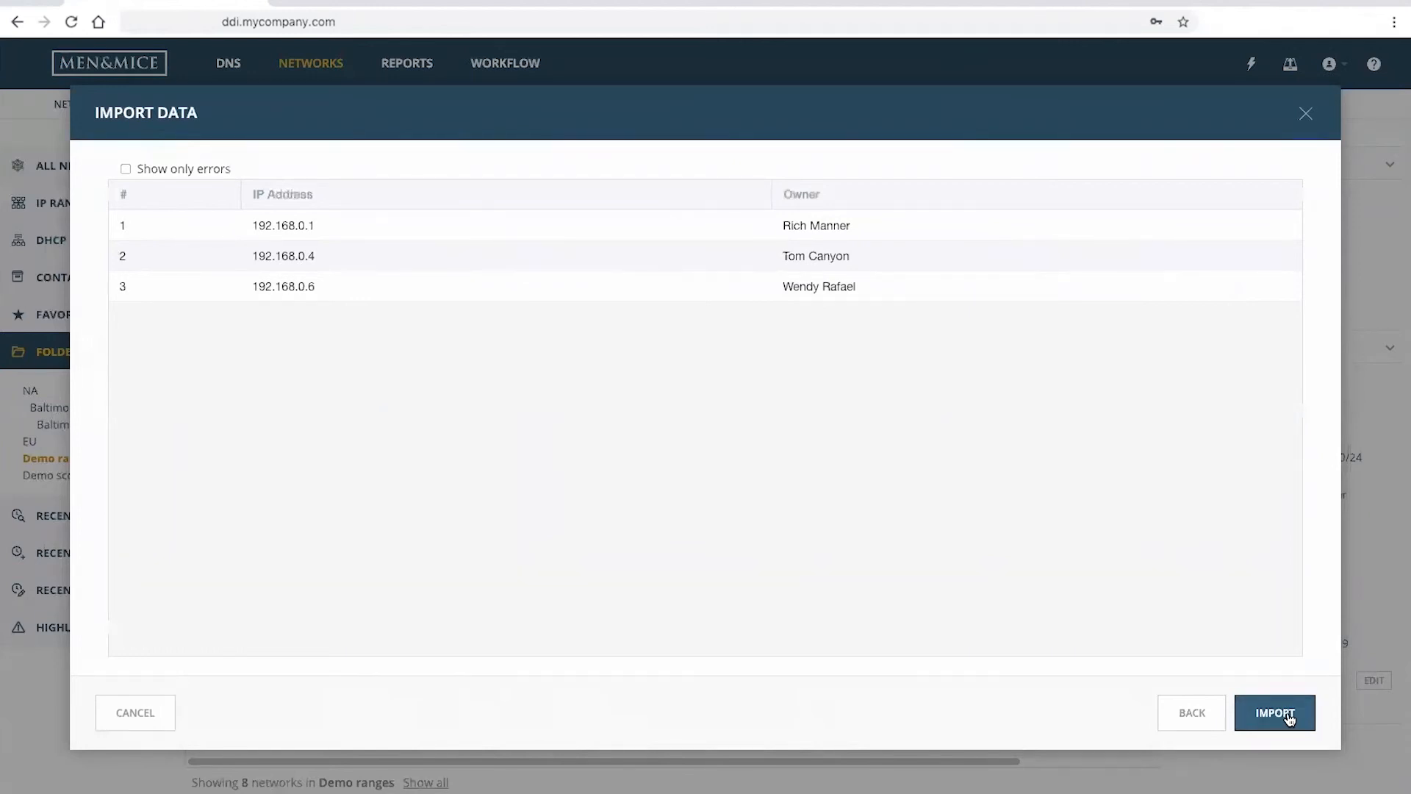
click(1274, 711)
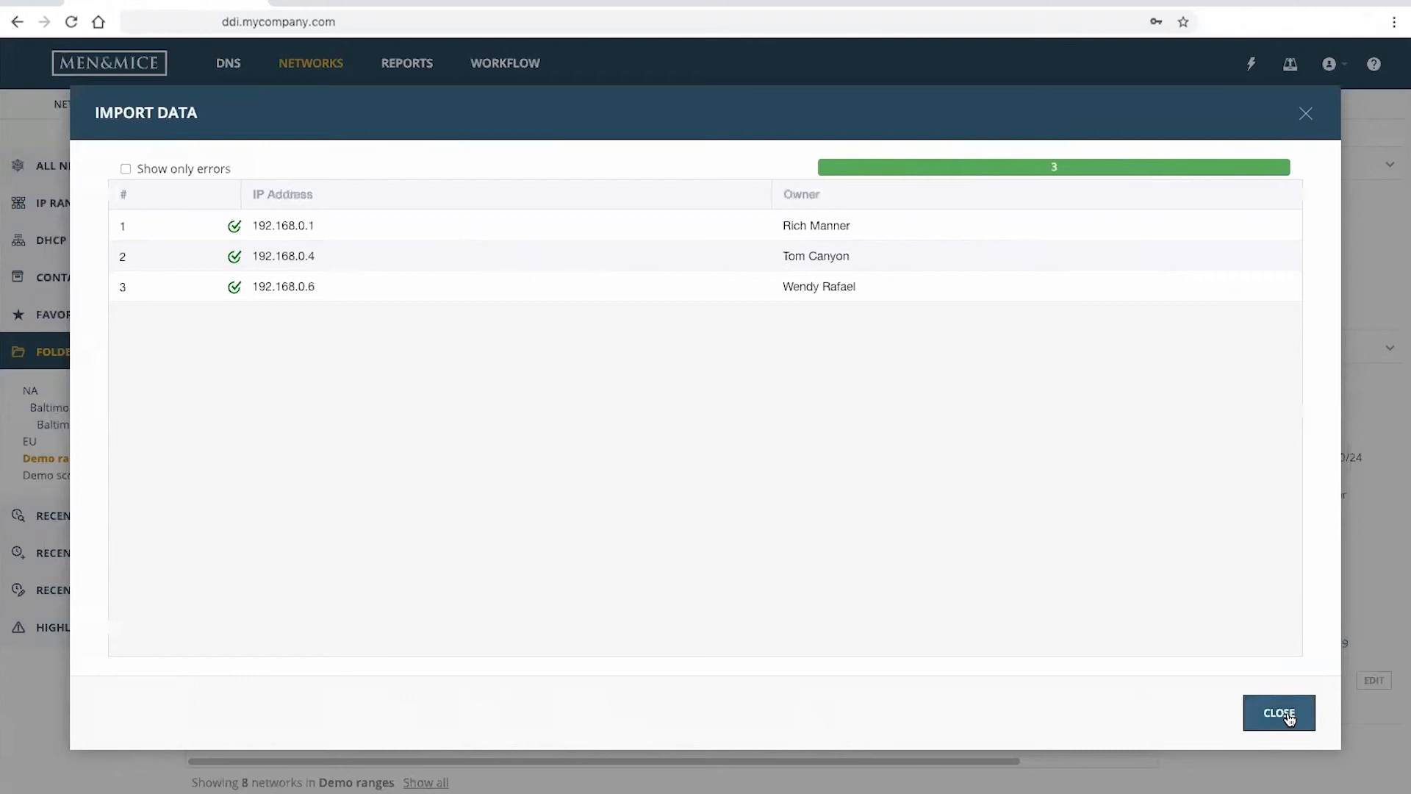
click(1278, 713)
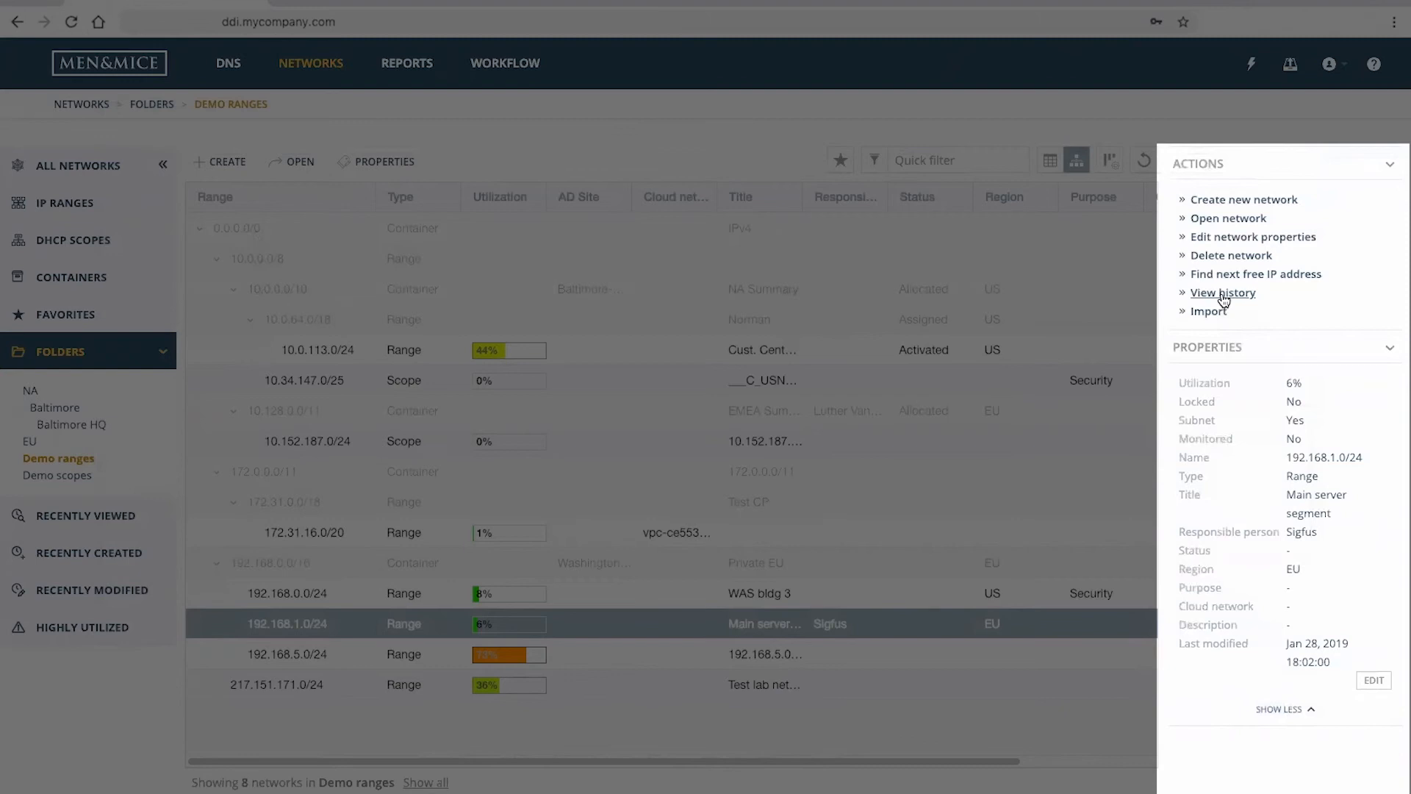
click(1221, 291)
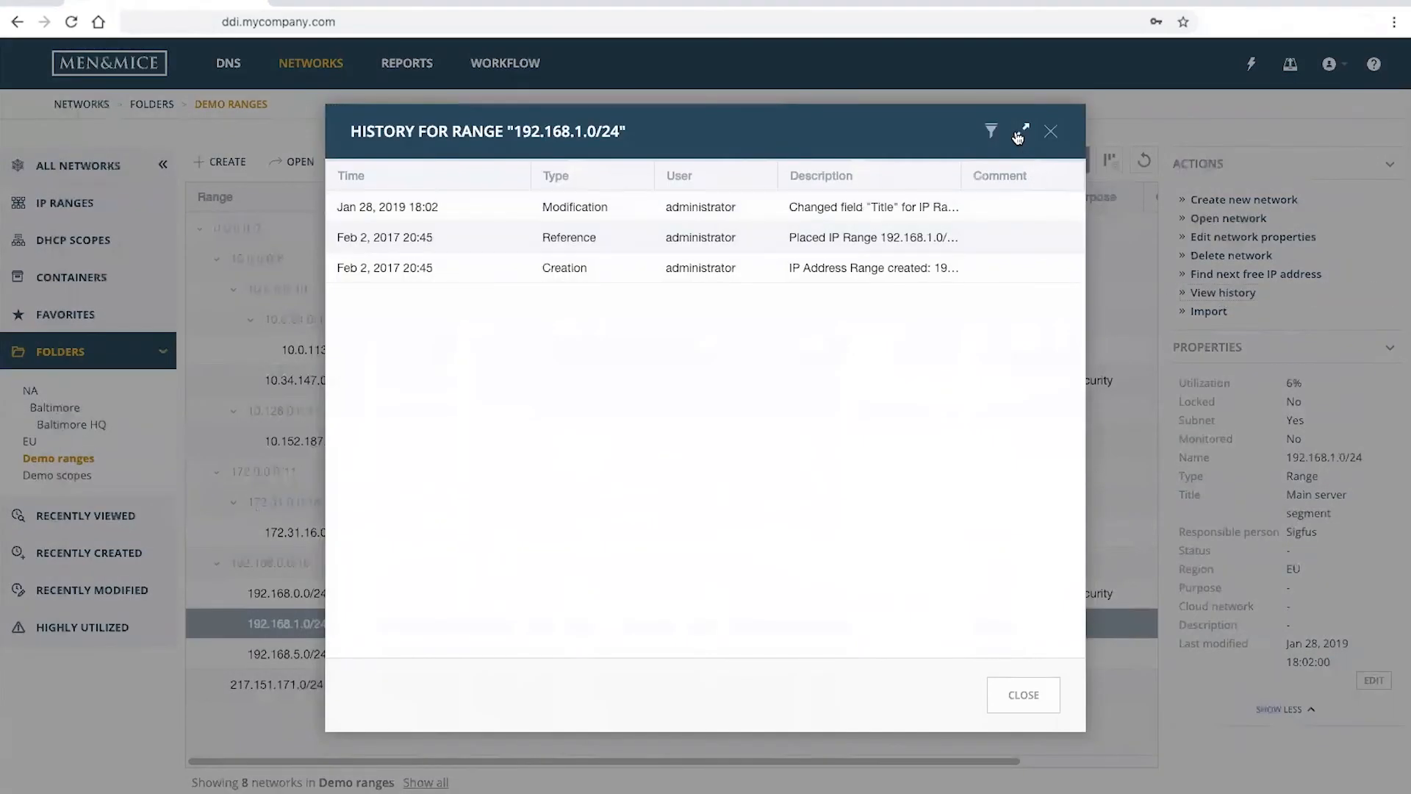
click(1020, 130)
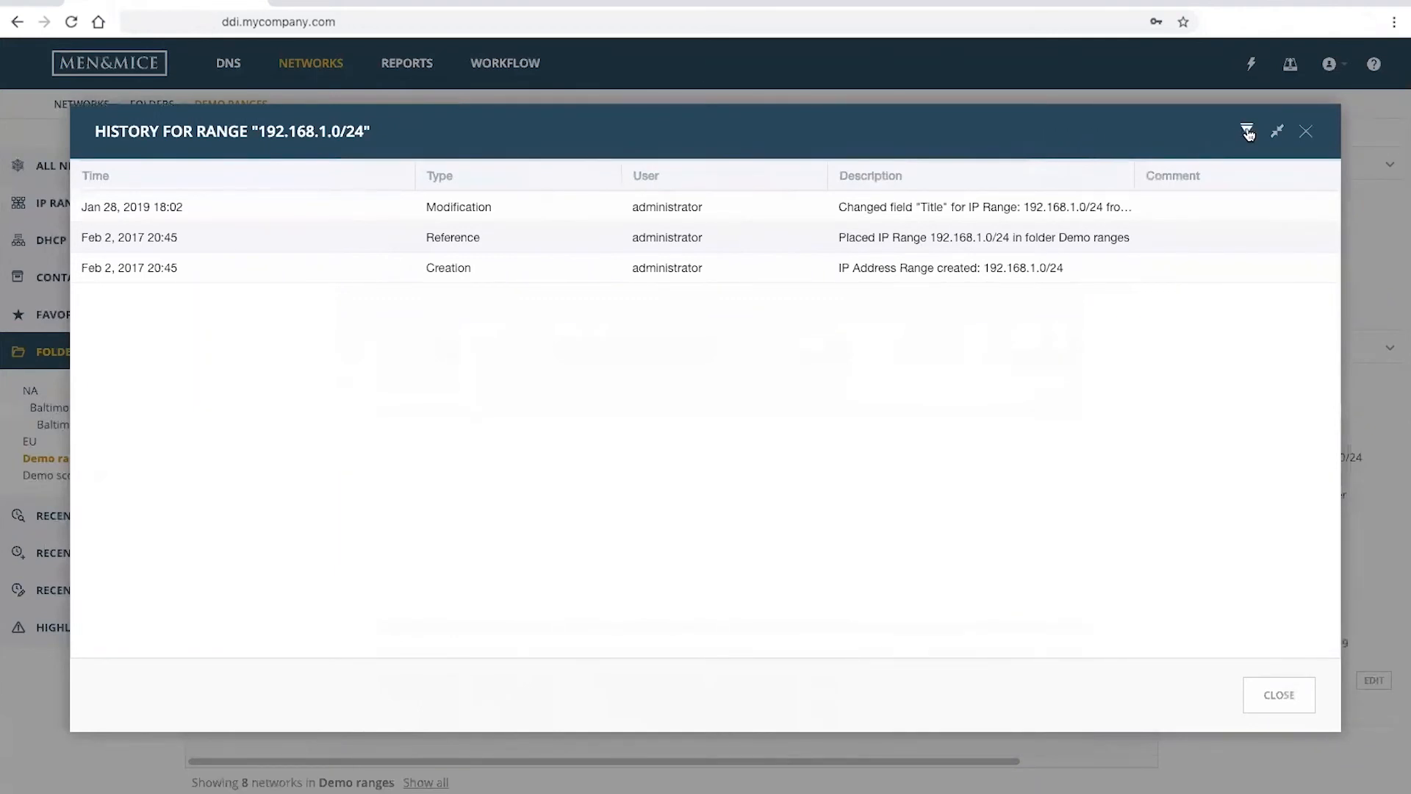
click(1248, 131)
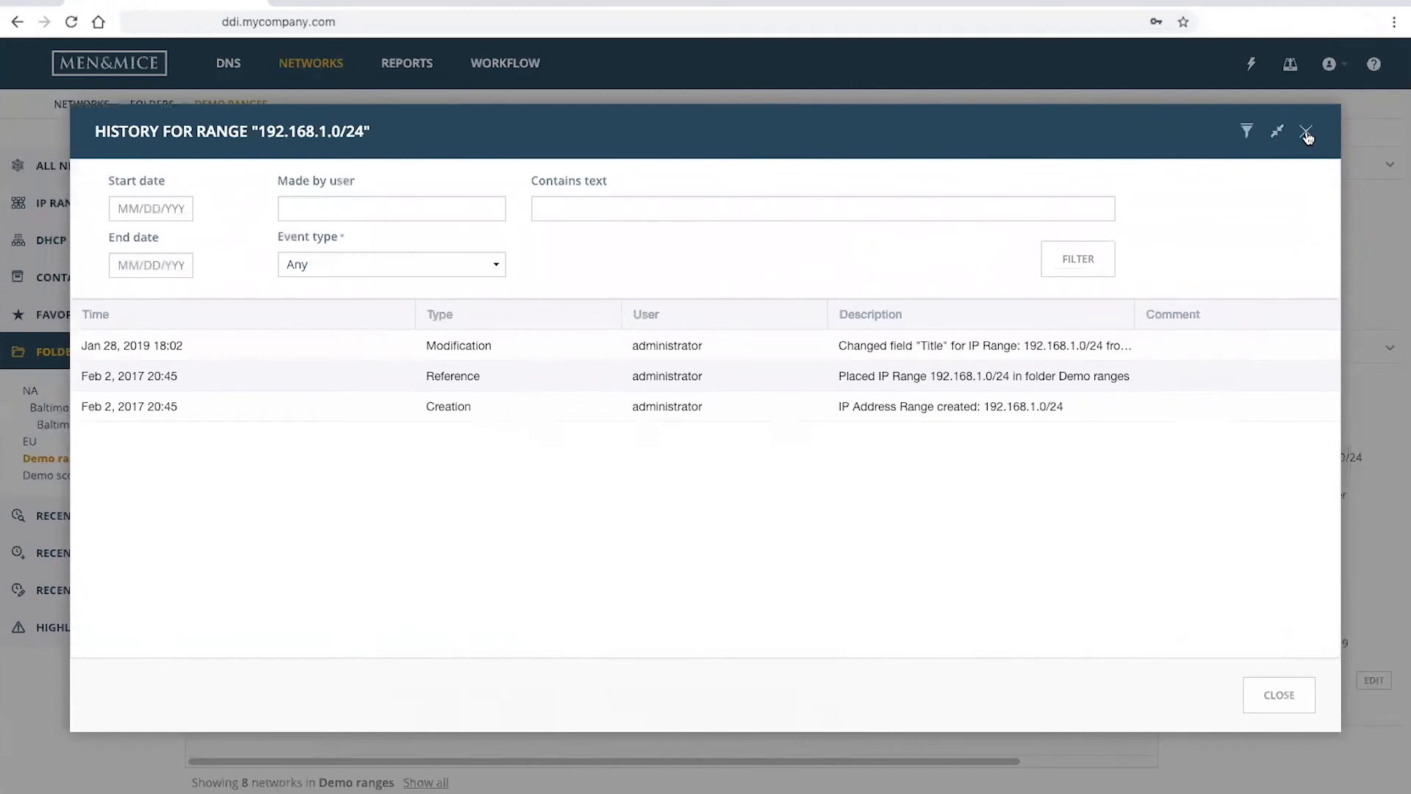
click(1307, 132)
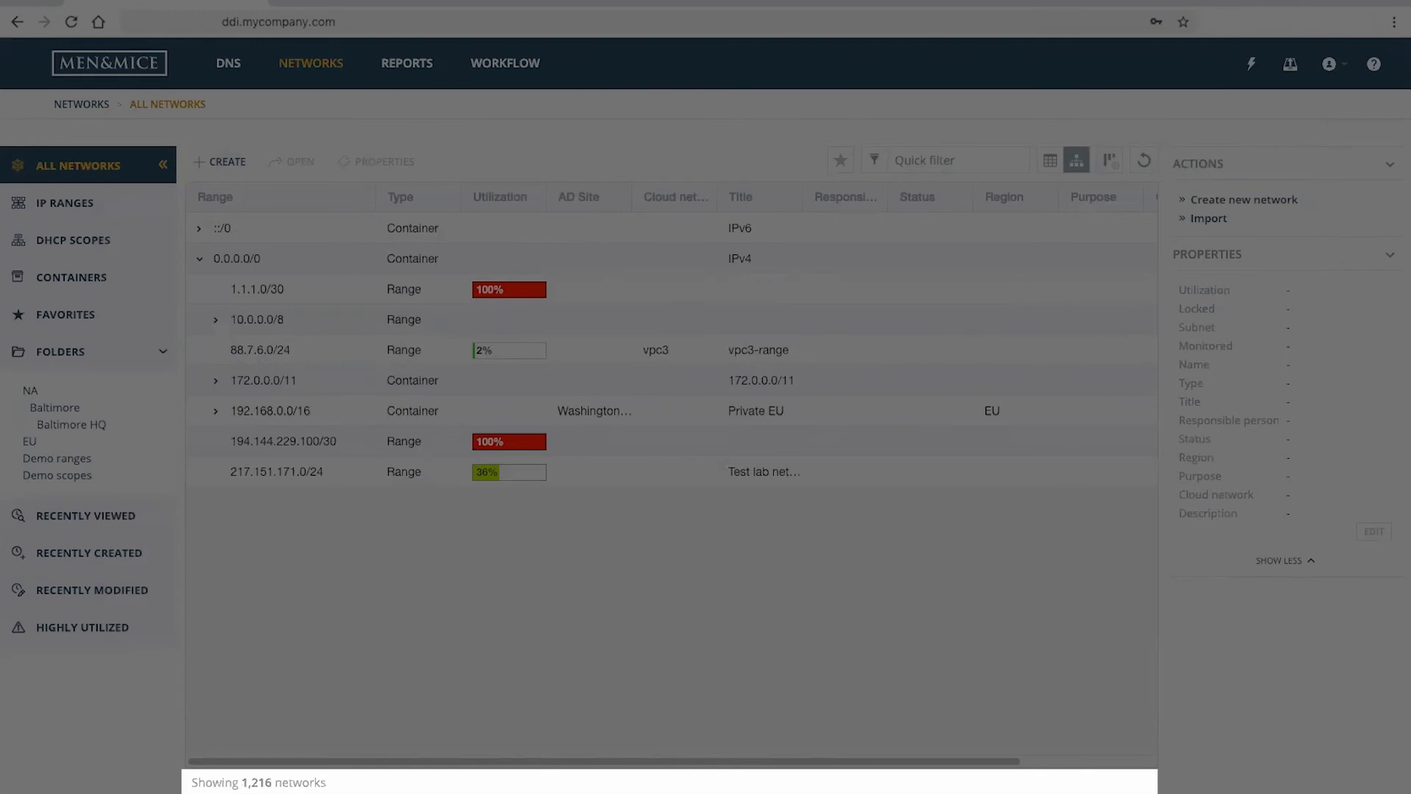
mouse_move(476, 773)
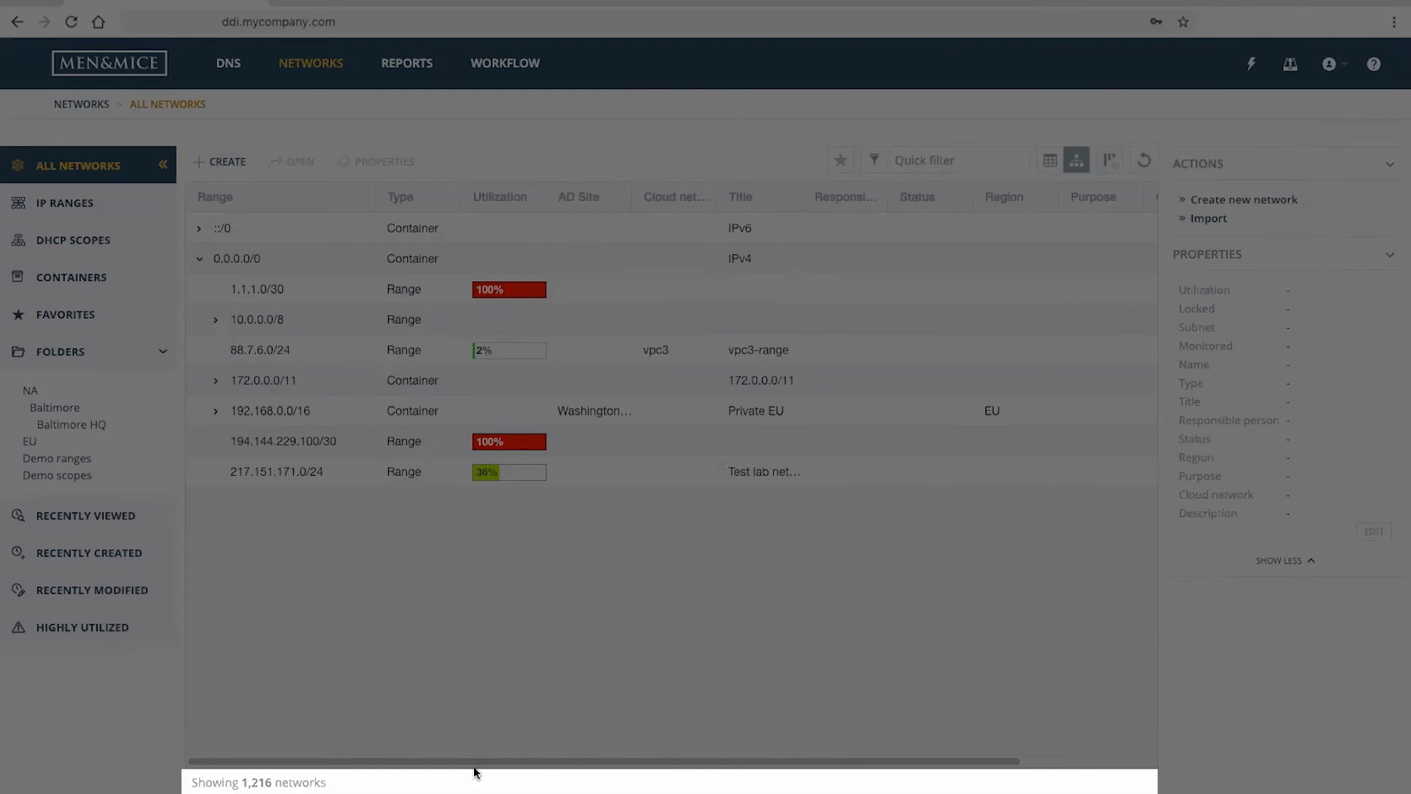
mouse_move(485, 772)
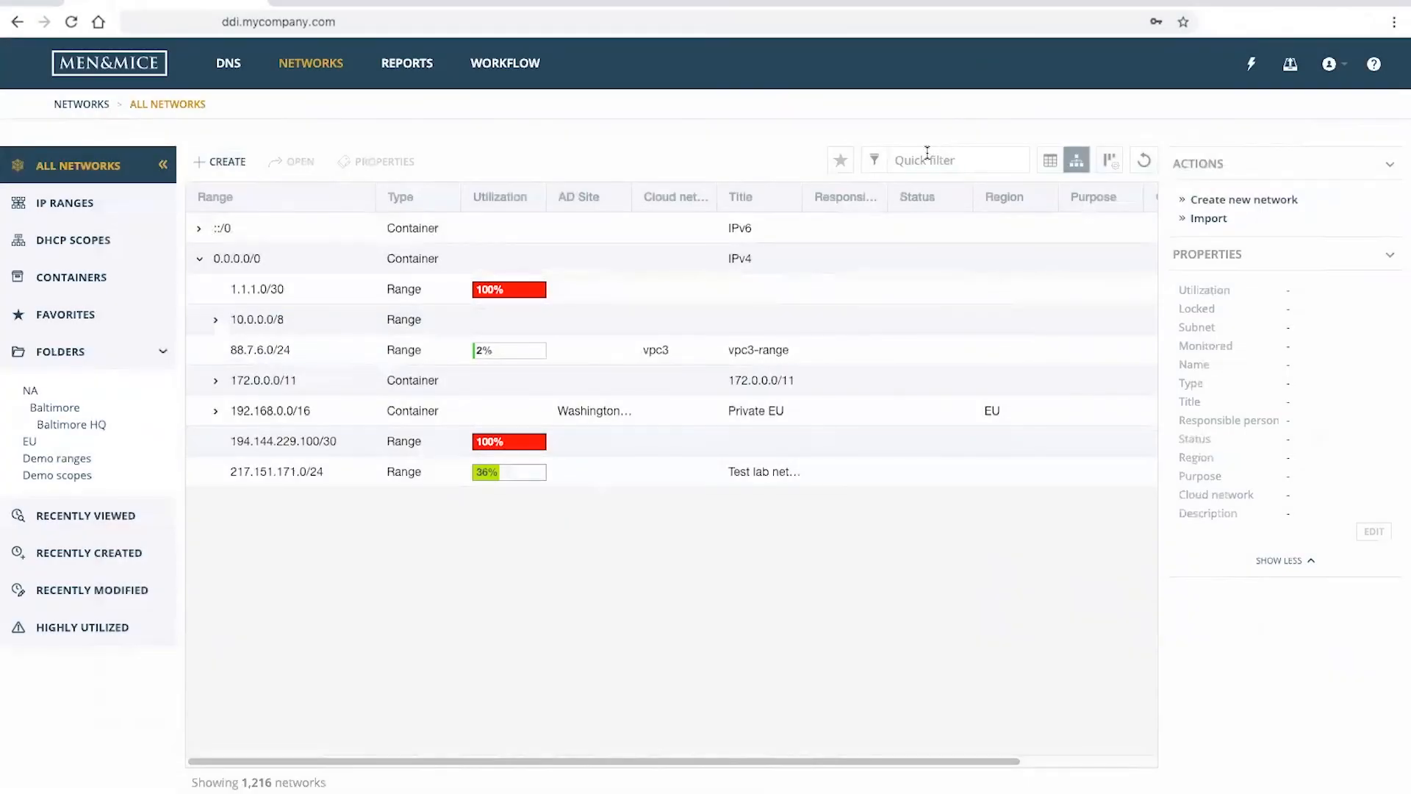
Quick-filter the All Networks list of 1,216 networks for 'test'
text(test)
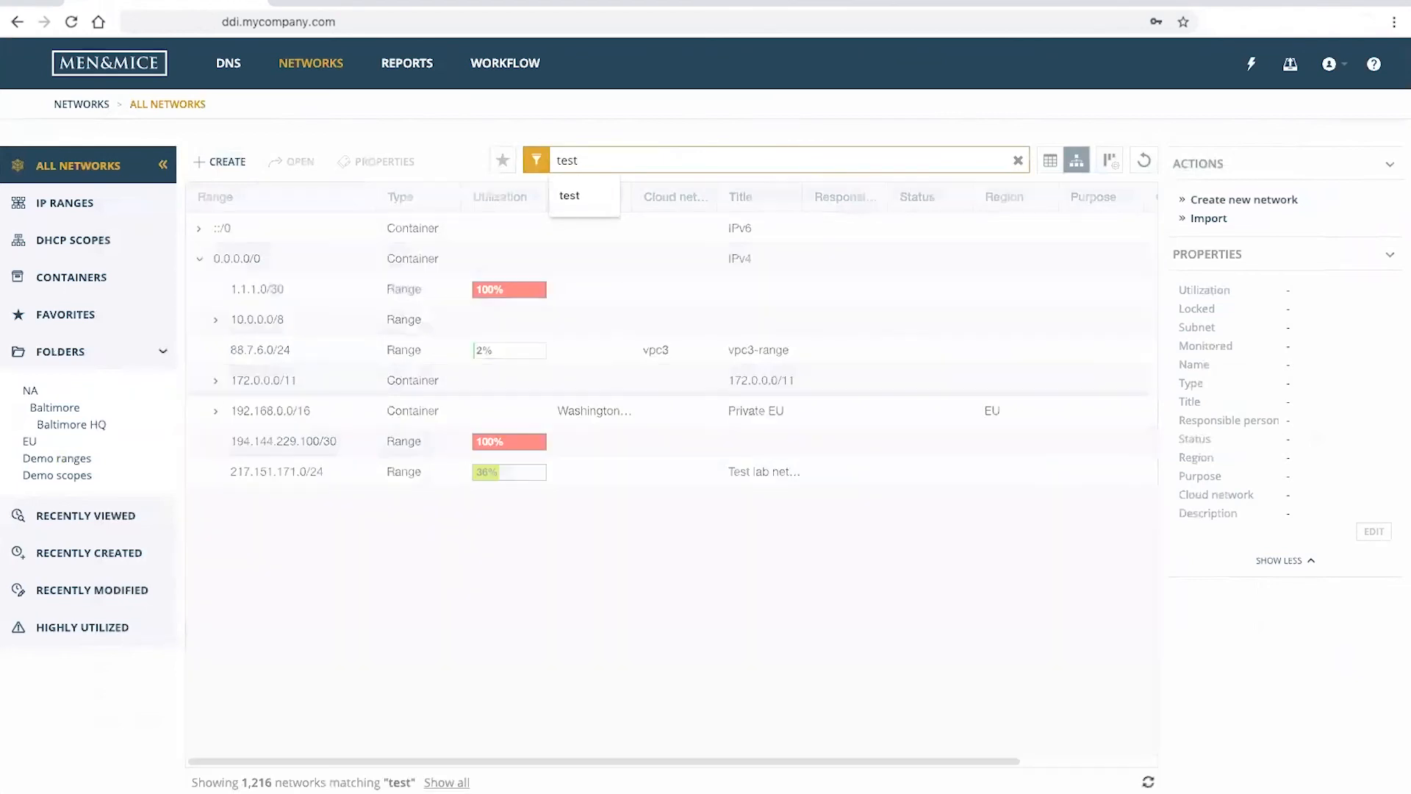